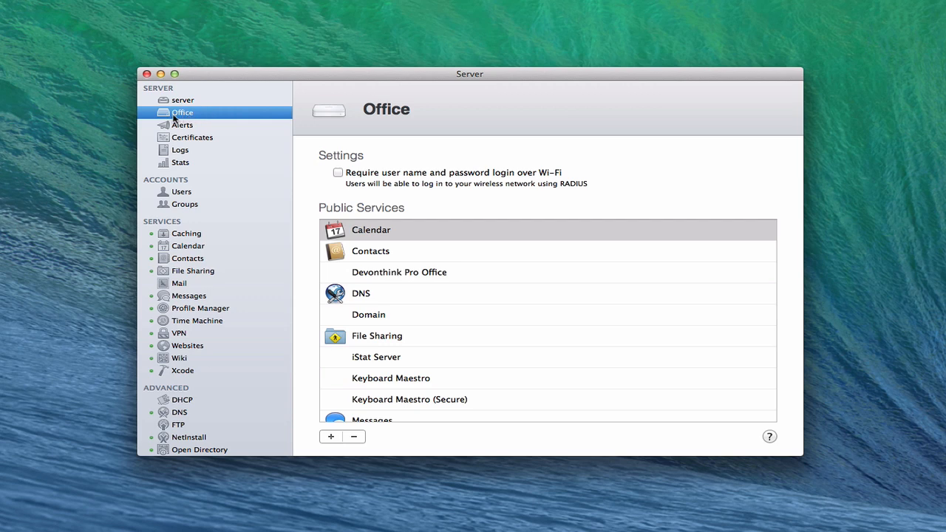
mouse_move(185, 119)
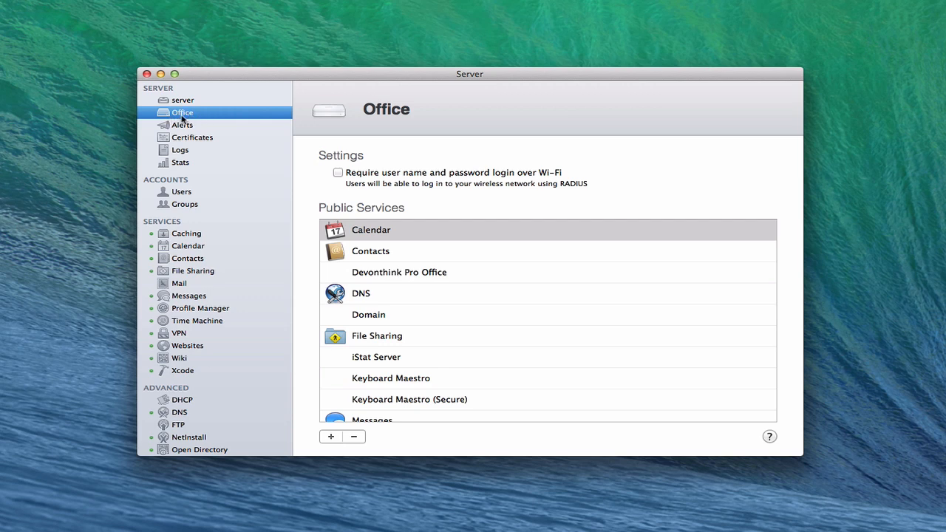
mouse_move(441, 187)
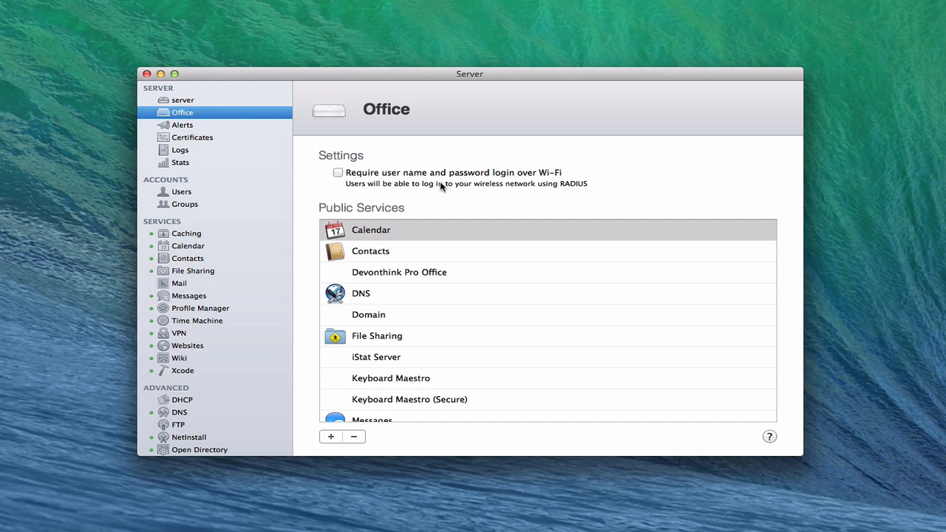
mouse_move(454, 219)
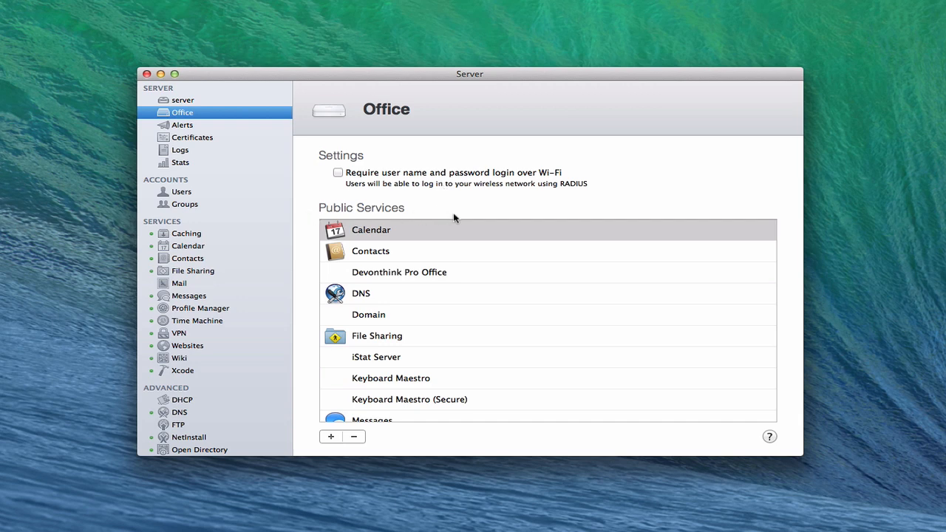
mouse_move(390, 238)
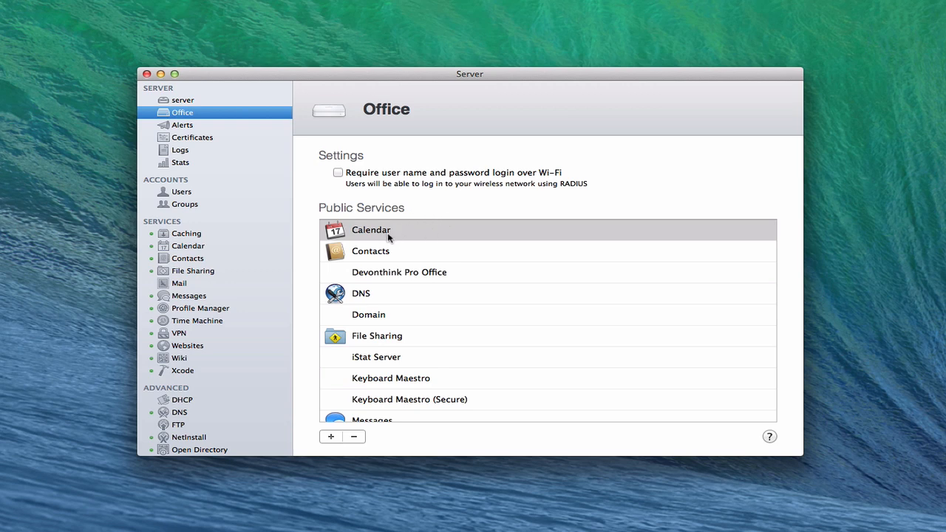
mouse_move(207, 370)
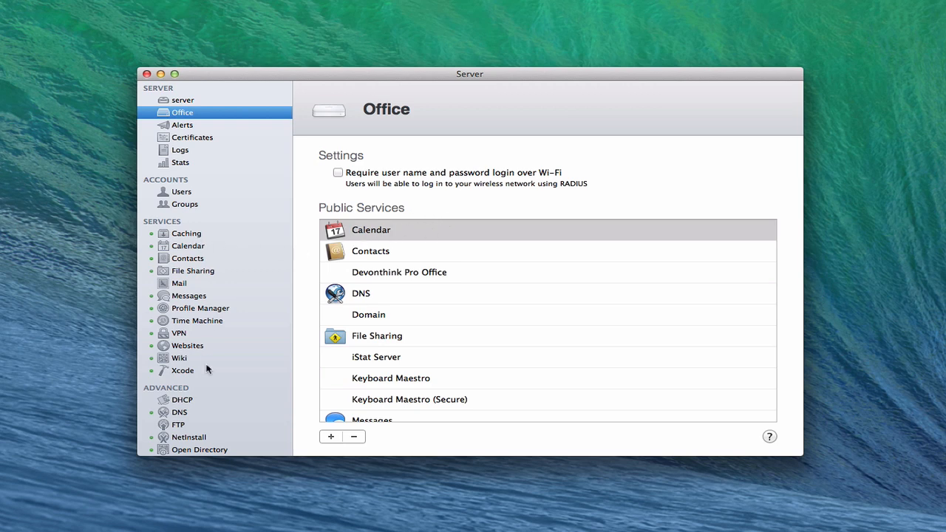
mouse_move(209, 244)
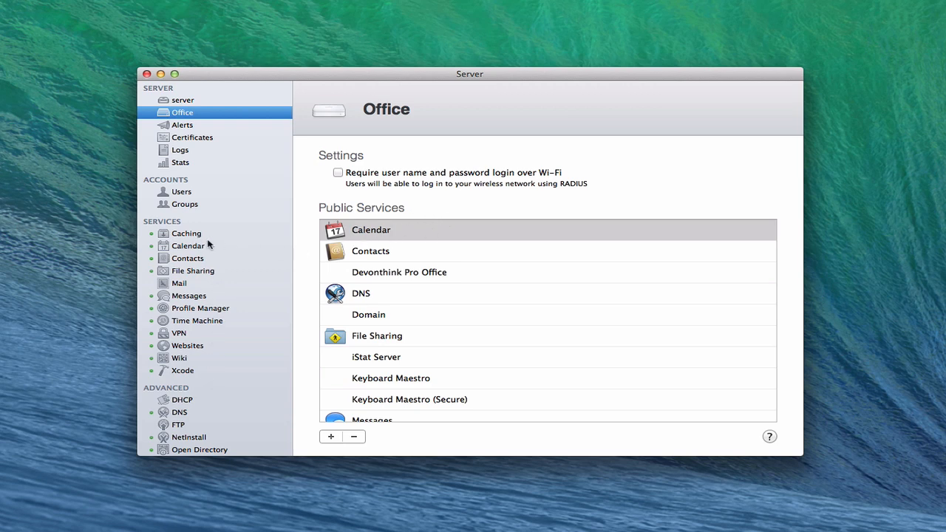
mouse_move(208, 257)
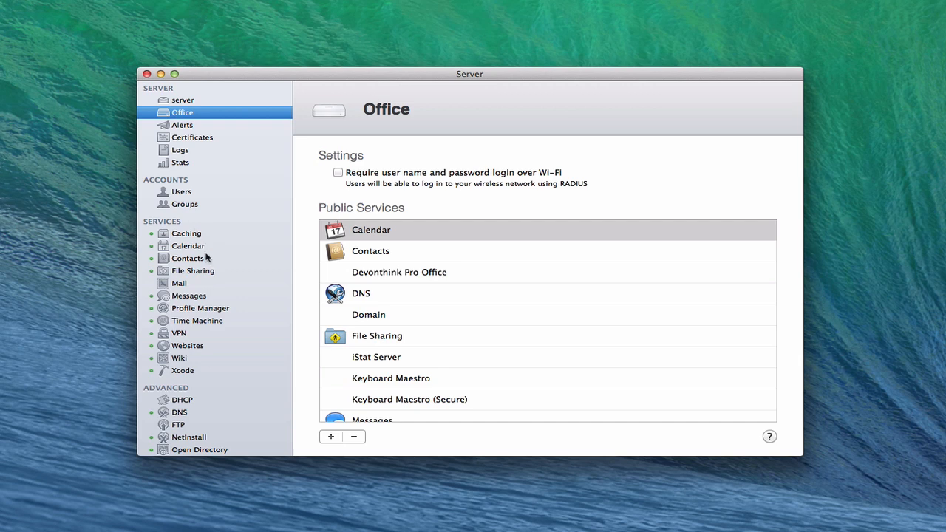
mouse_move(394, 243)
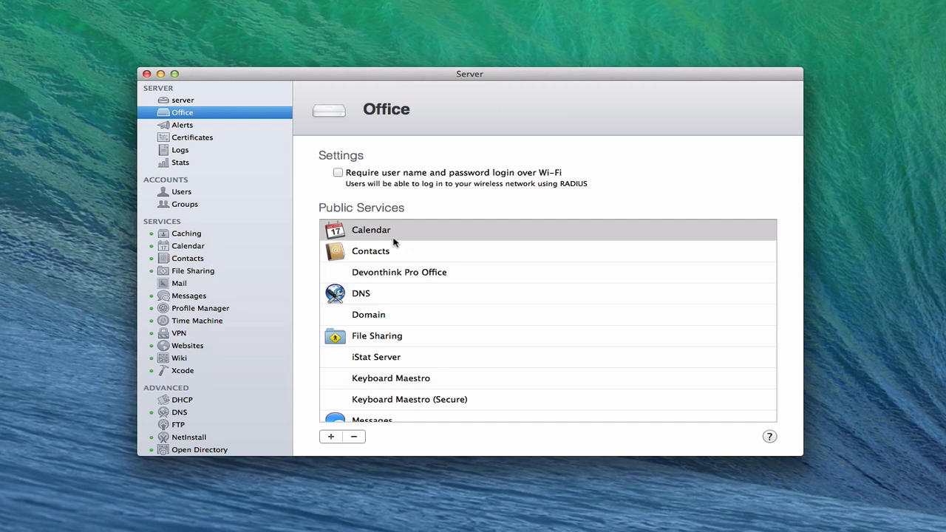
mouse_move(370, 238)
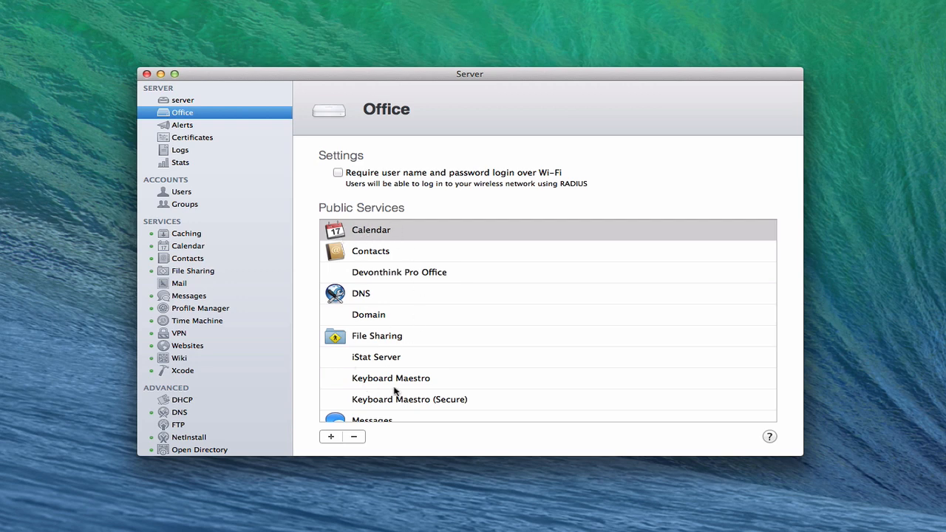
mouse_move(264, 138)
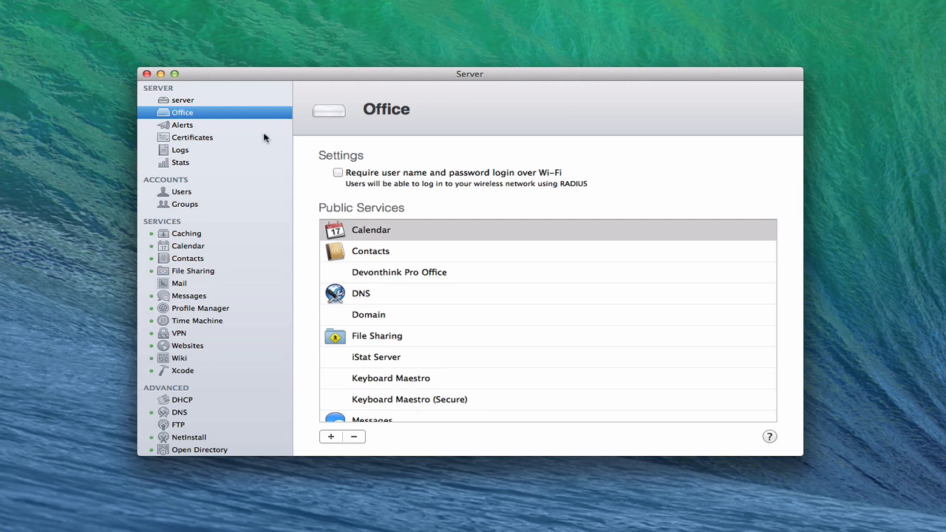
mouse_move(341, 233)
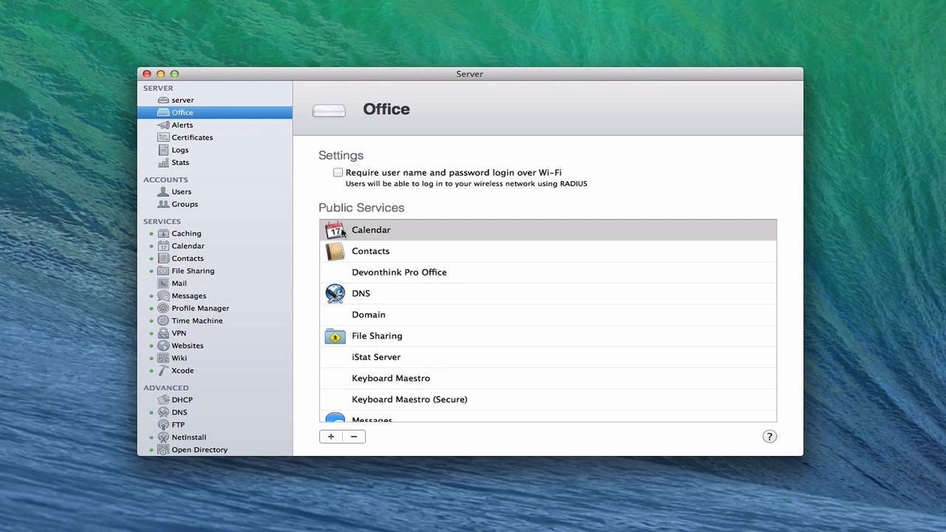
mouse_move(365, 245)
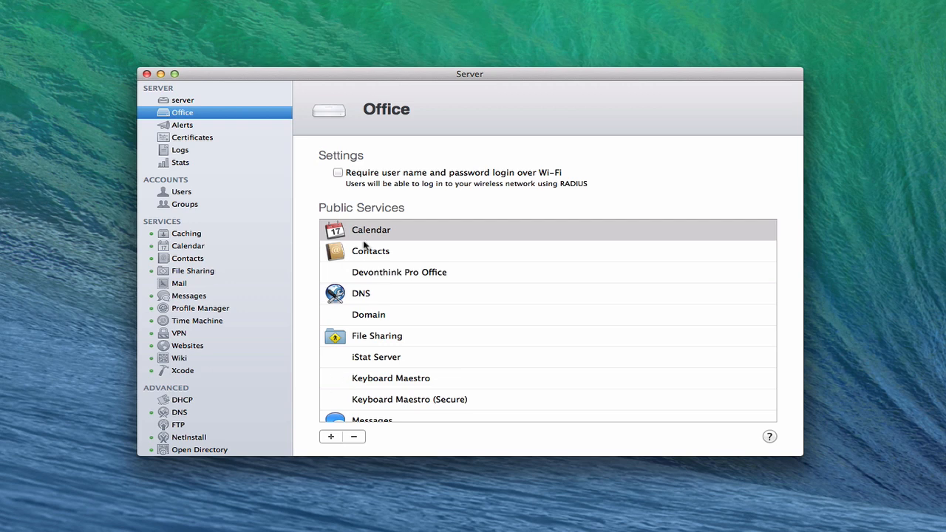
mouse_move(386, 288)
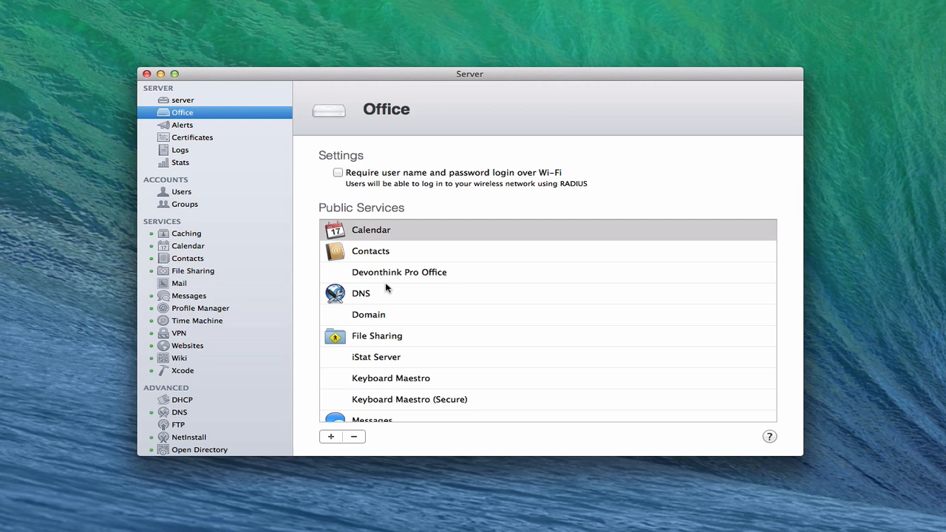
mouse_move(370, 336)
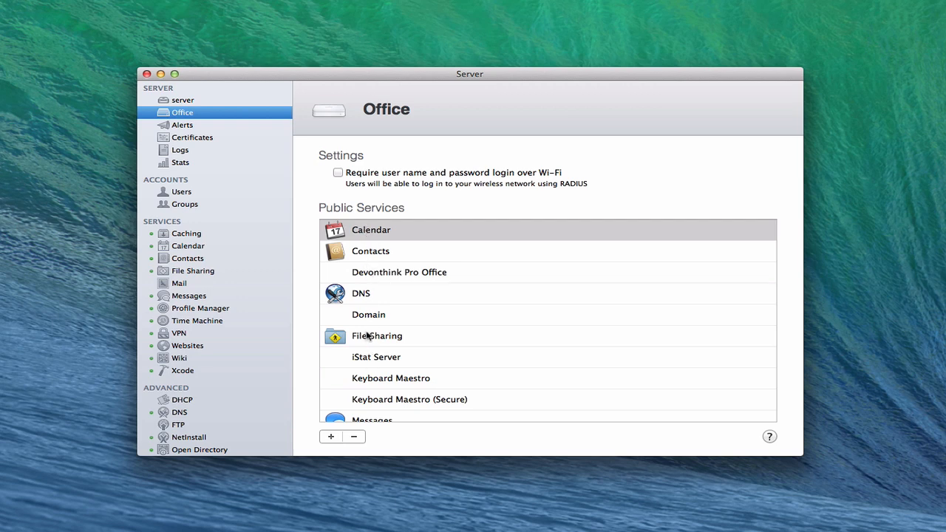
mouse_move(398, 282)
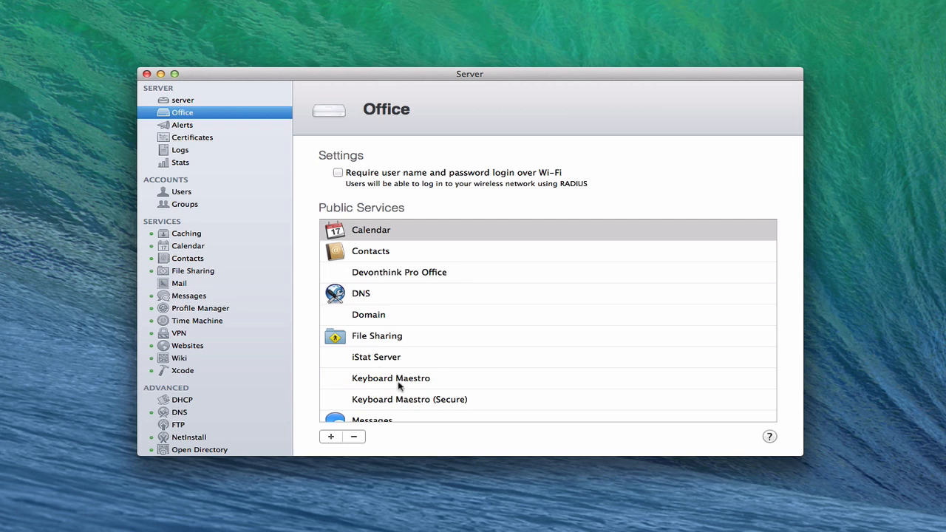
mouse_move(393, 398)
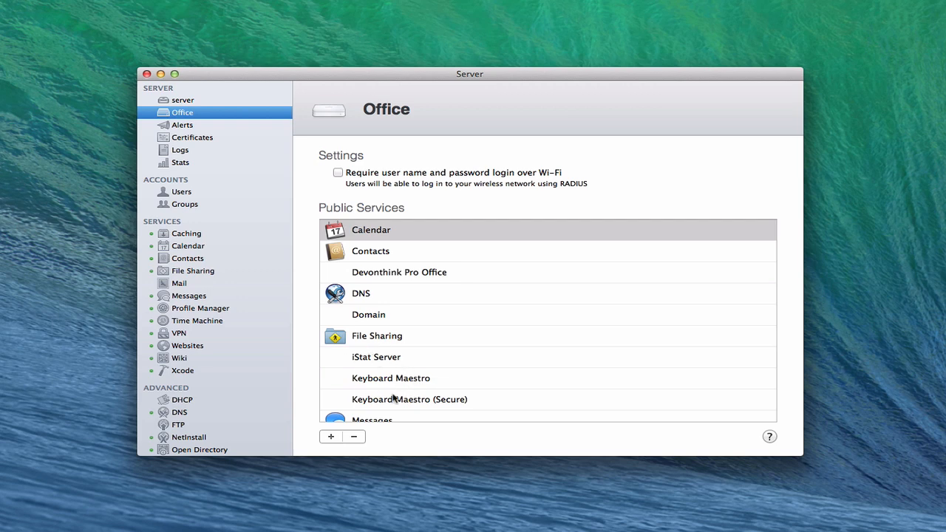
Add a new public service for the Office base station with Other as its service type.
scroll("down", 3)
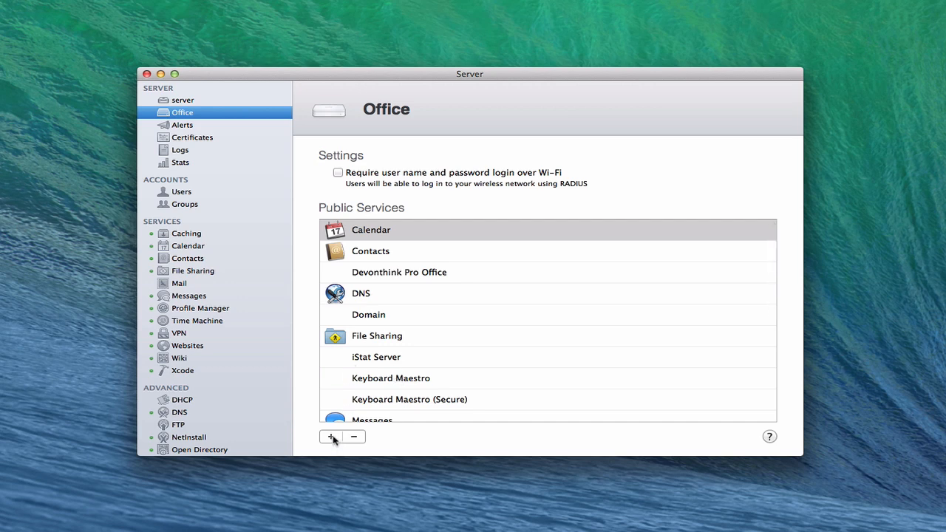
left_click(330, 436)
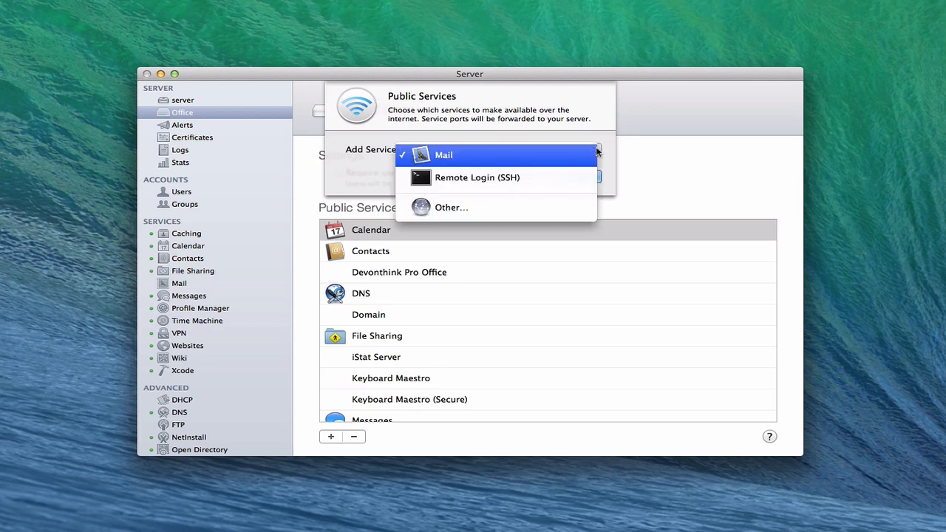
mouse_move(569, 159)
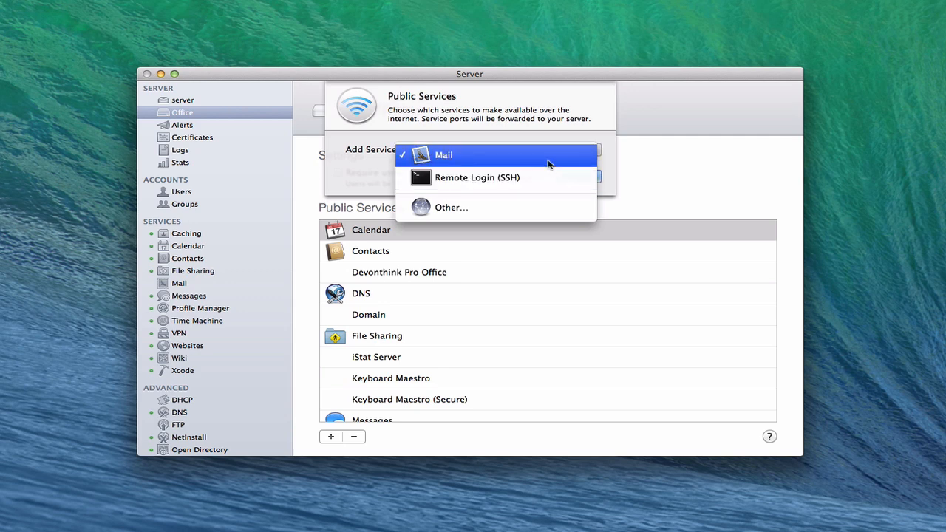
mouse_move(476, 178)
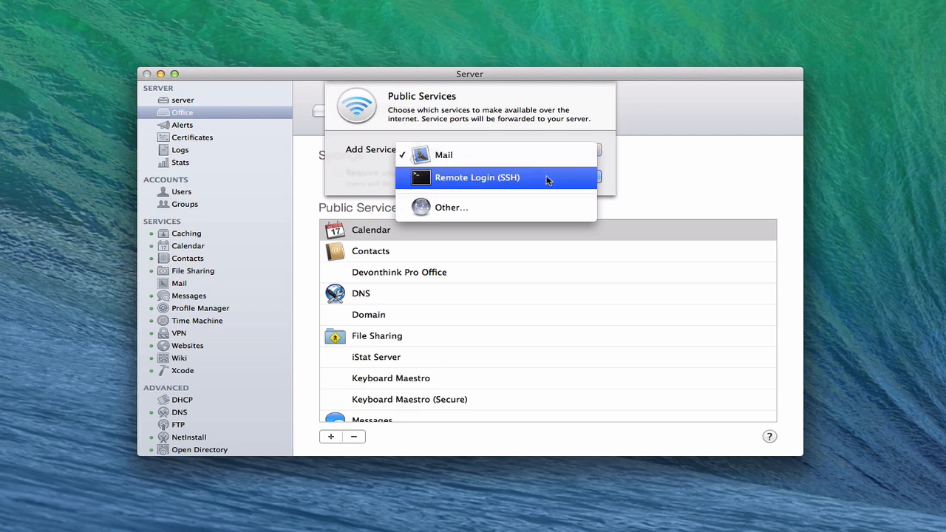
mouse_move(451, 207)
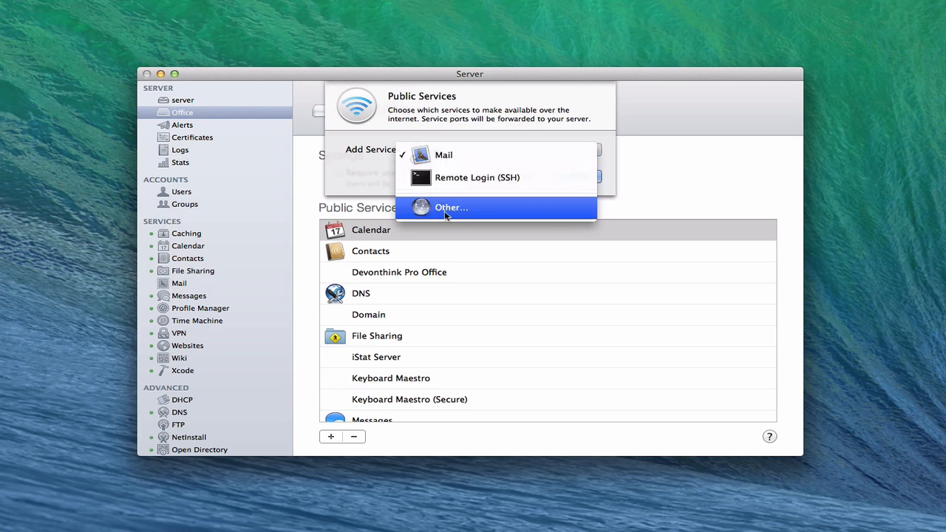
left_click(451, 207)
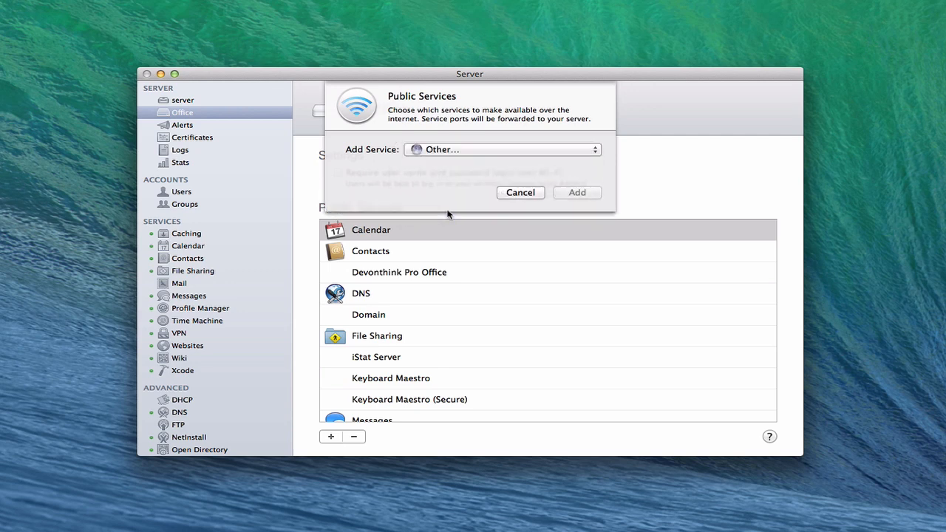
left_click(503, 149)
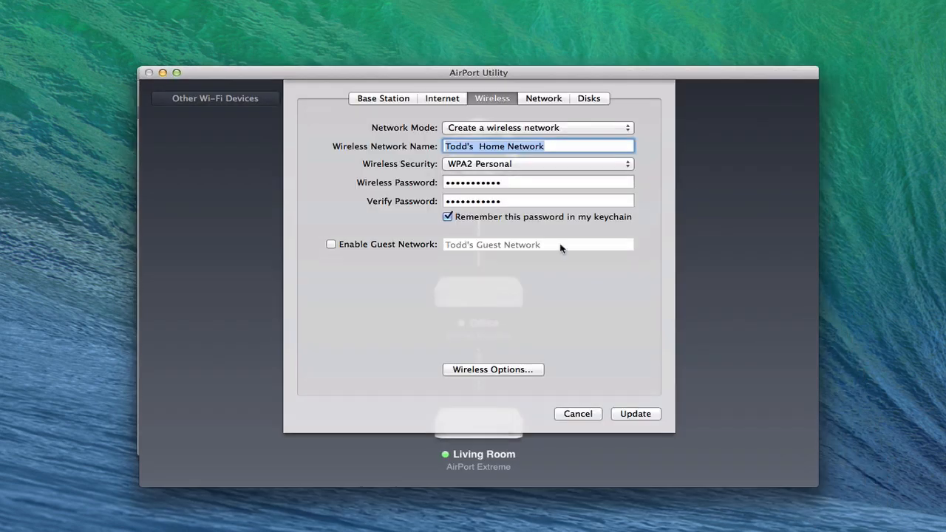
Show the Living Room base station's Network settings with DHCP reservations and port mappings.
left_click(543, 98)
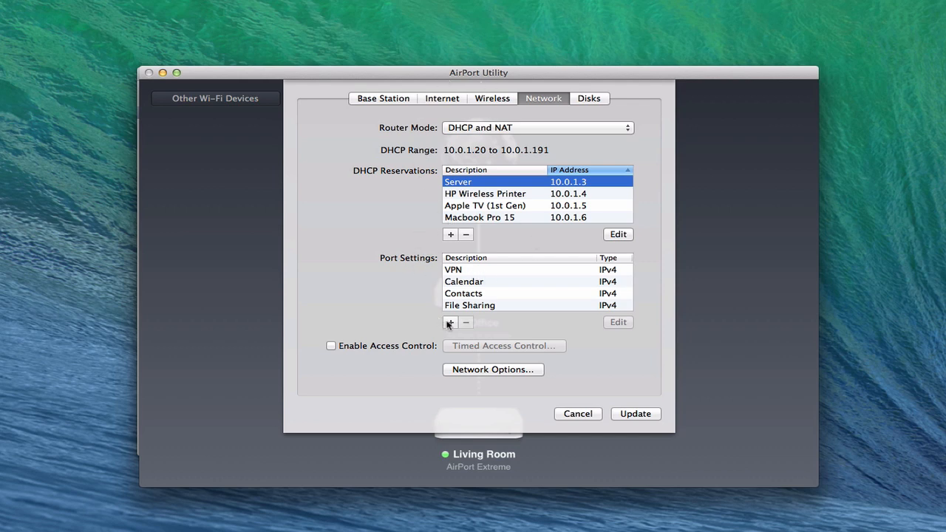
Start a new IPv4 port mapping for private address 10.0.1.201 and browse the preset descriptions.
left_click(450, 322)
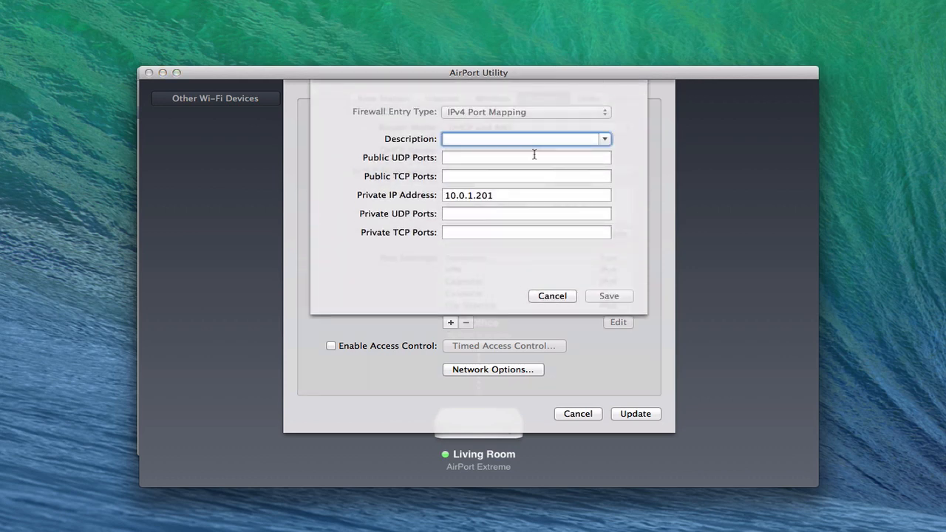
mouse_move(610, 154)
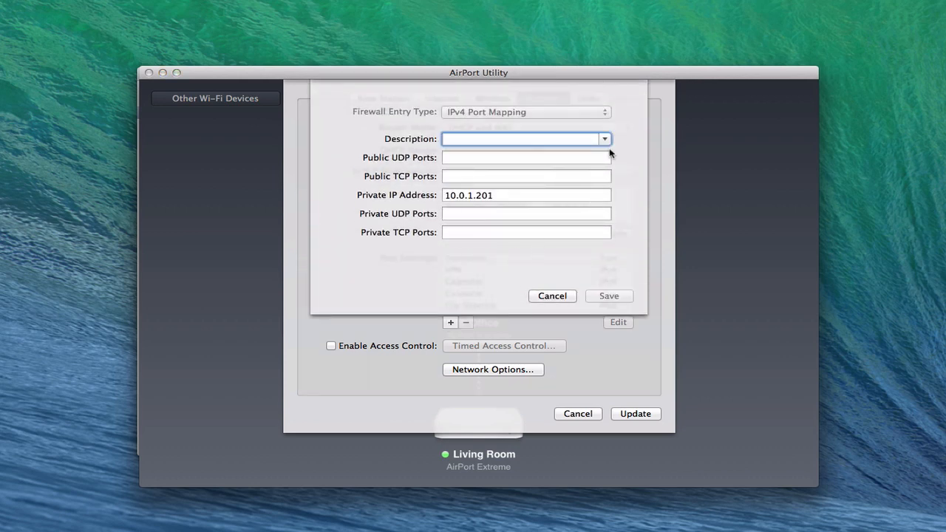
left_click(605, 139)
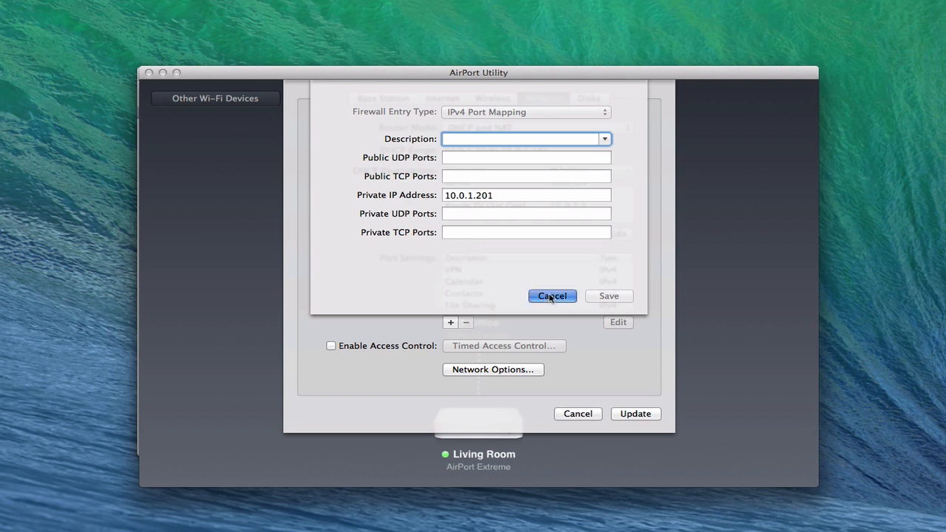
Cancel the new port mapping, leaving only the VPN, Calendar, Contacts and File Sharing mappings.
left_click(552, 296)
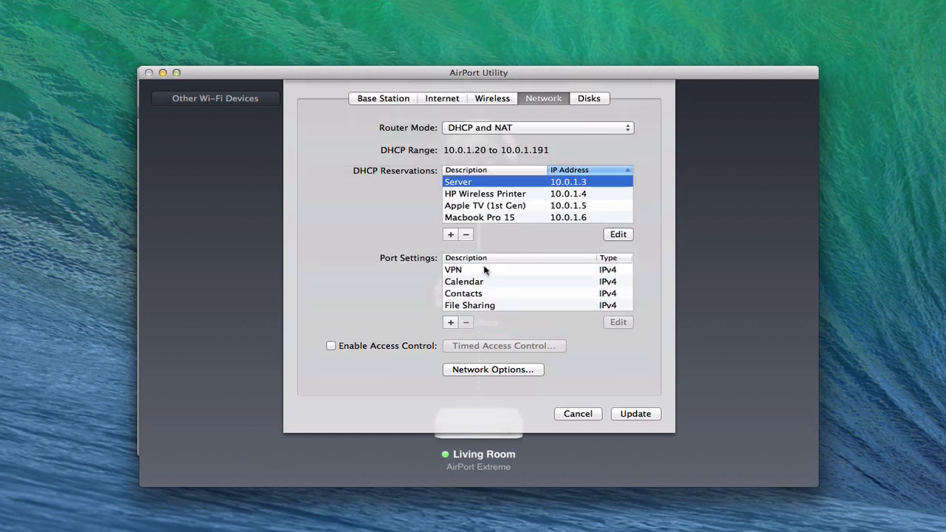
mouse_move(658, 434)
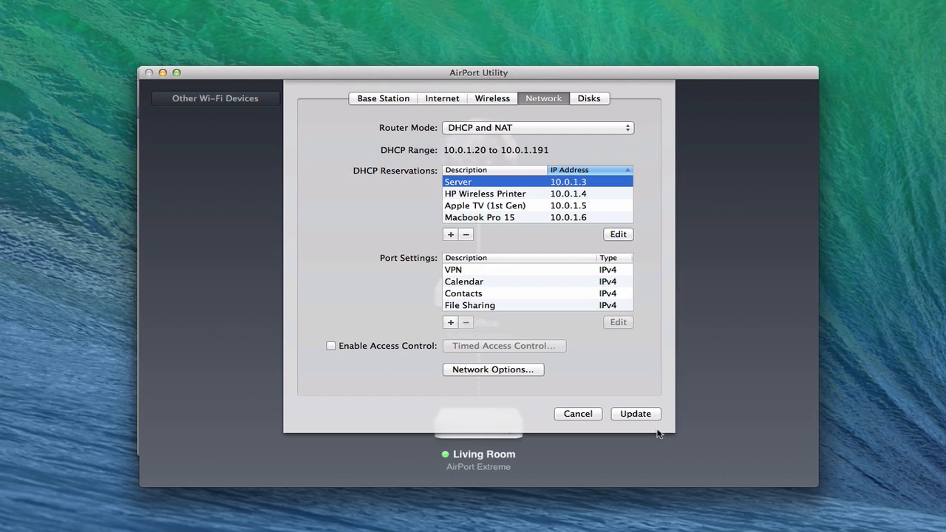
mouse_move(637, 419)
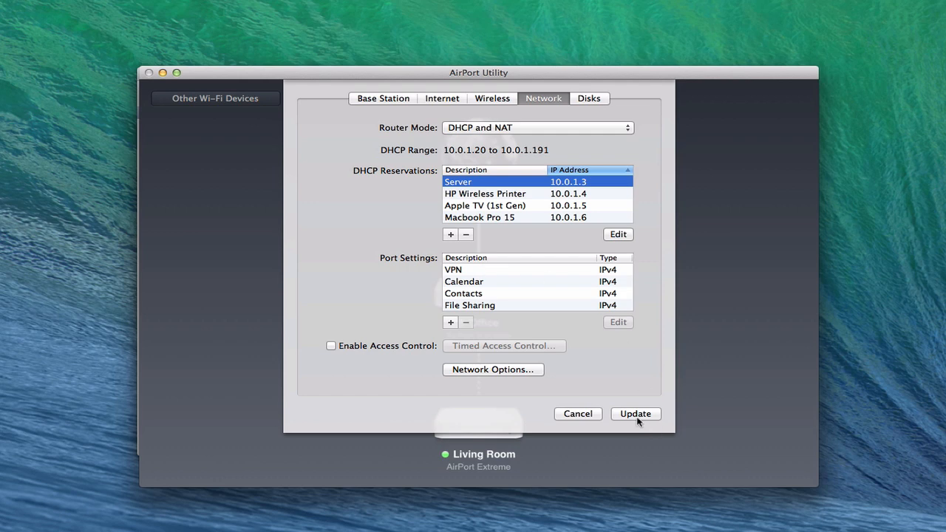
mouse_move(353, 174)
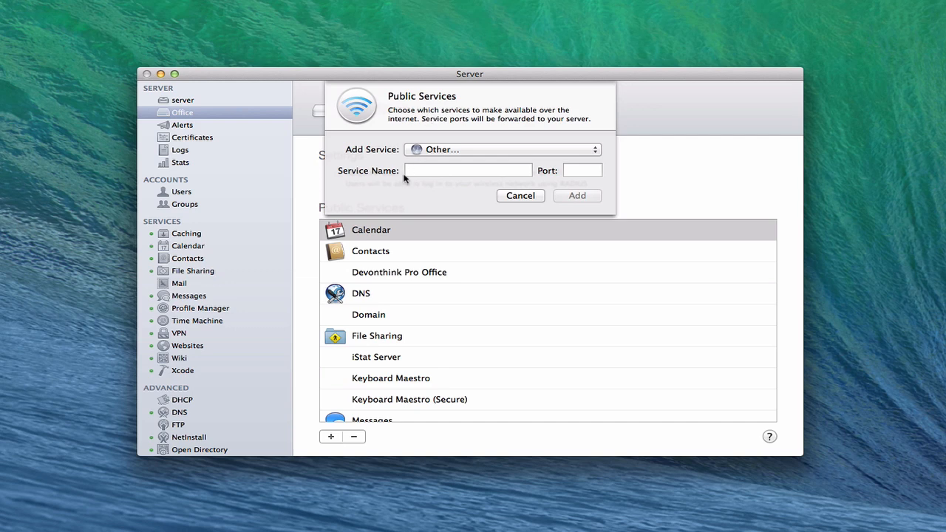
mouse_move(604, 171)
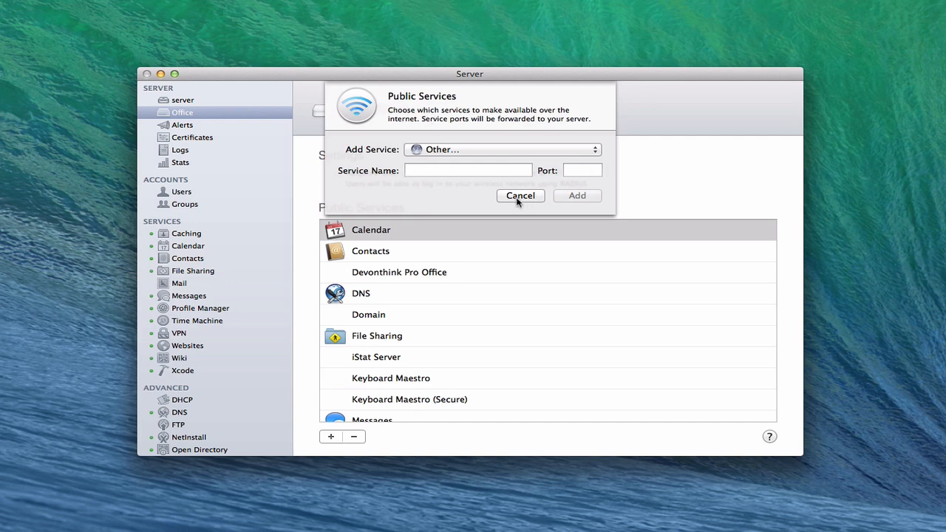
Cancel the add-service form and browse the Office public services, selecting Devonthink Pro Office.
left_click(520, 195)
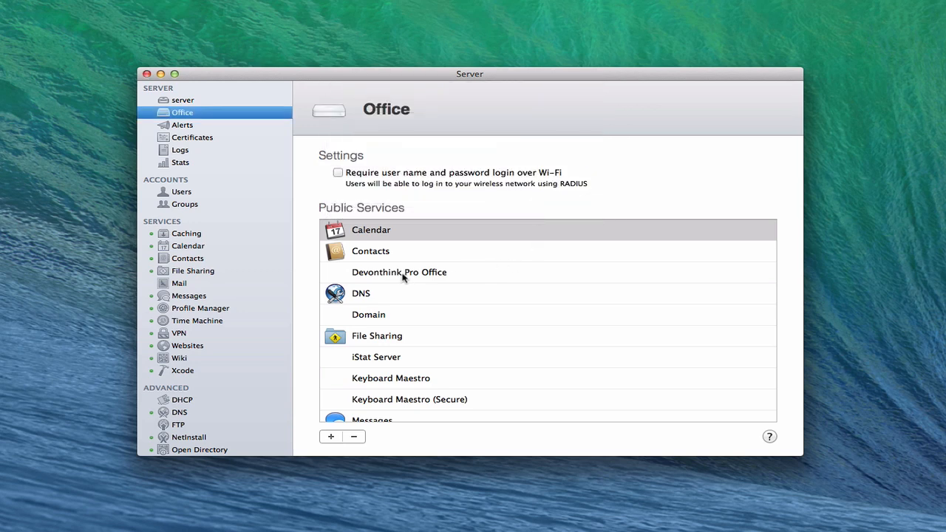
left_click(399, 272)
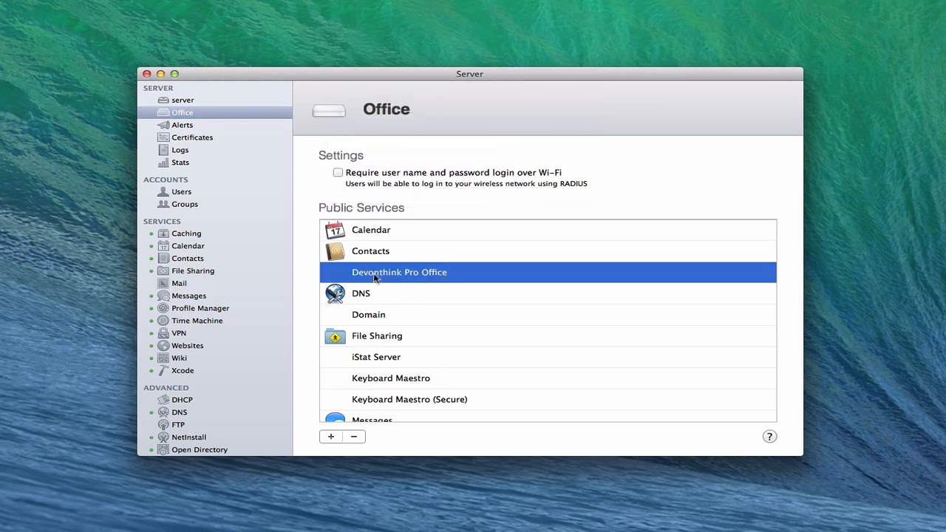
mouse_move(390, 388)
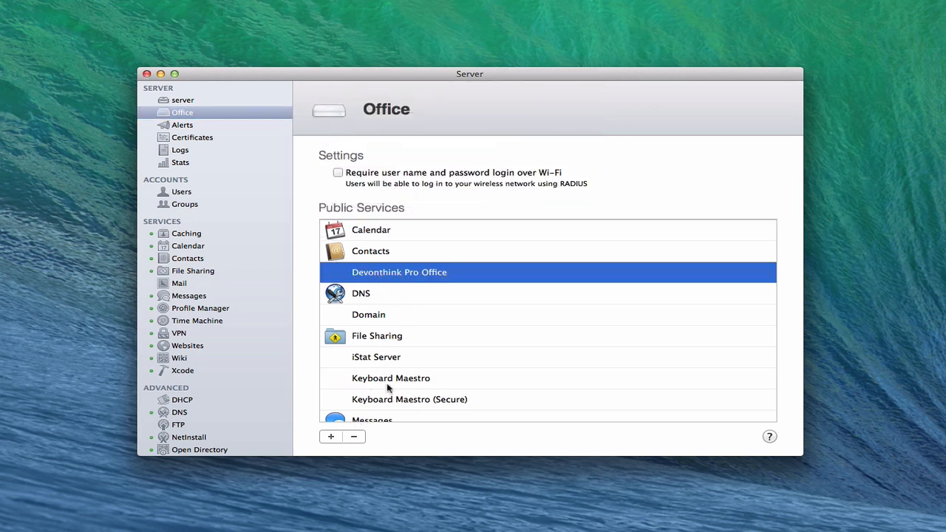
scroll("down", 3)
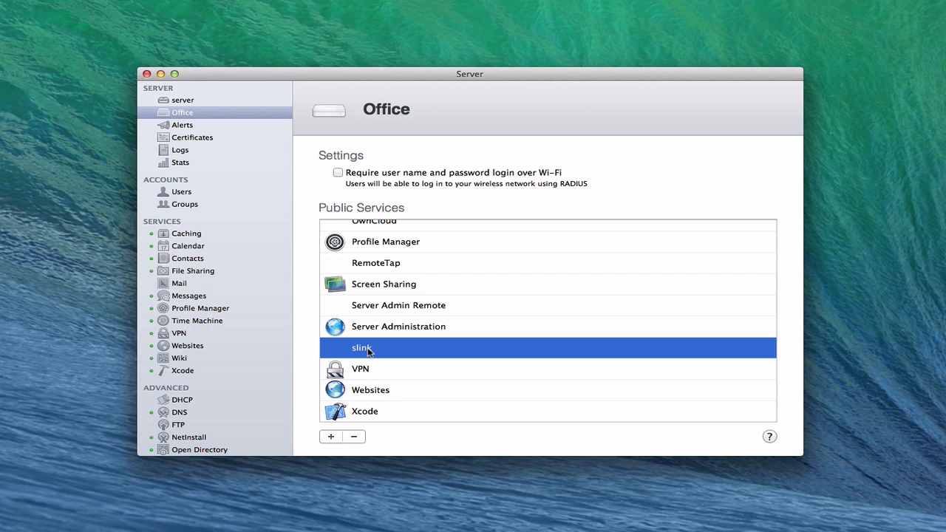
mouse_move(379, 361)
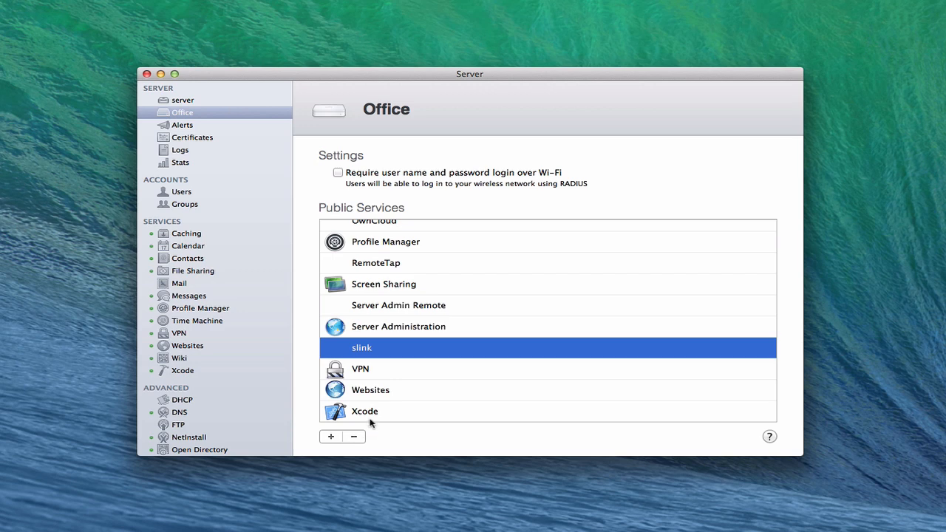
mouse_move(380, 396)
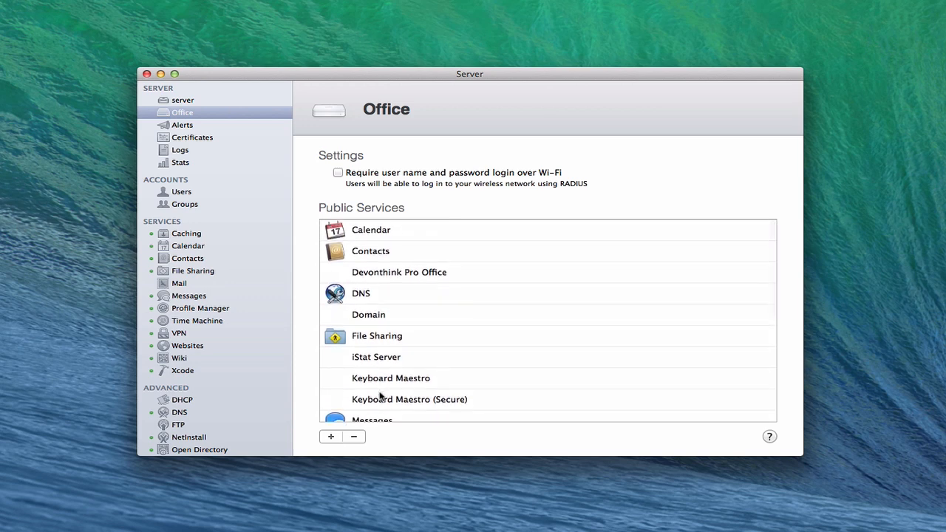
mouse_move(399, 250)
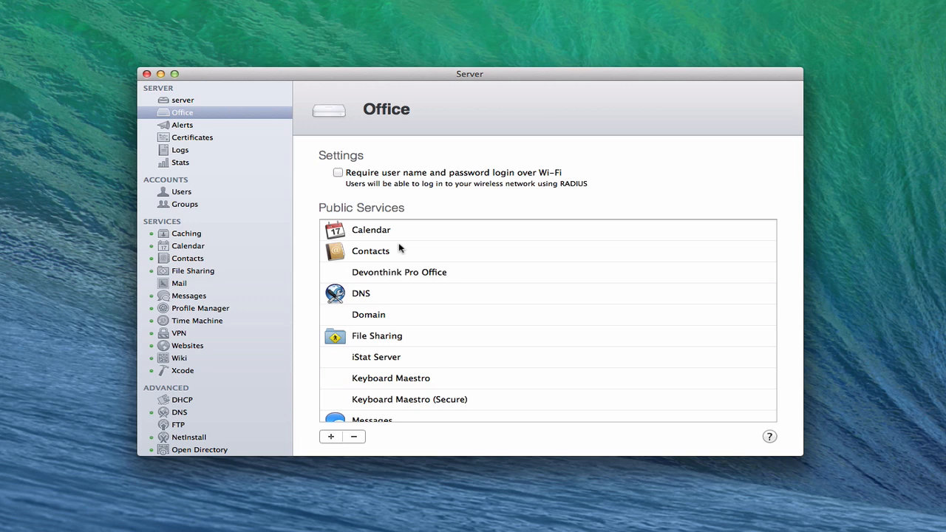
mouse_move(373, 238)
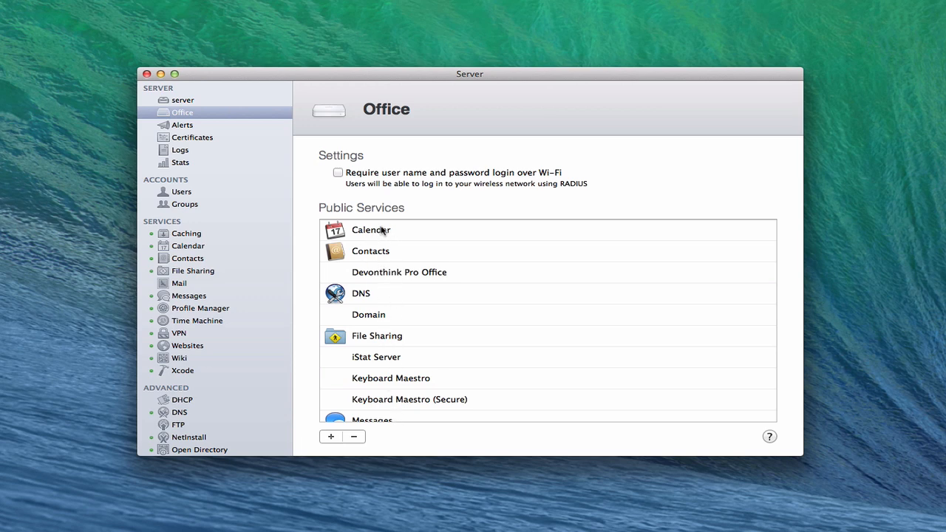
mouse_move(404, 376)
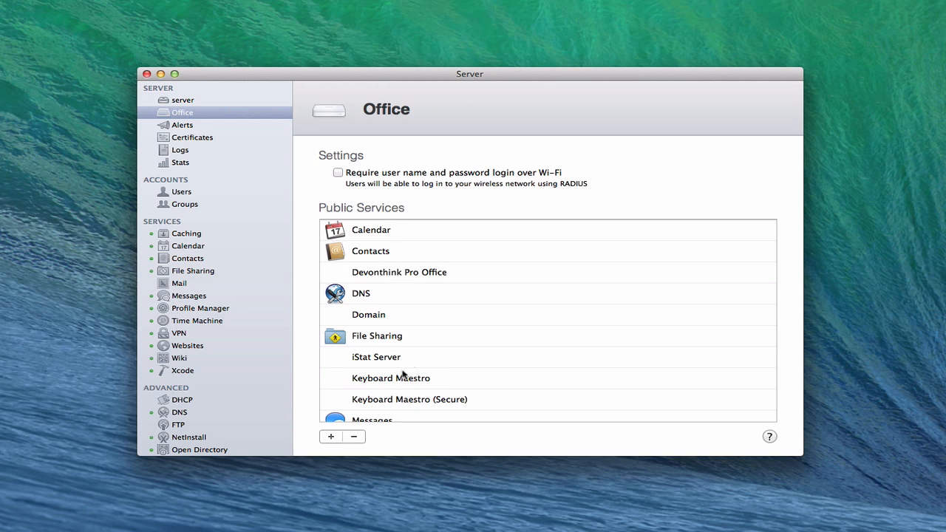
mouse_move(403, 378)
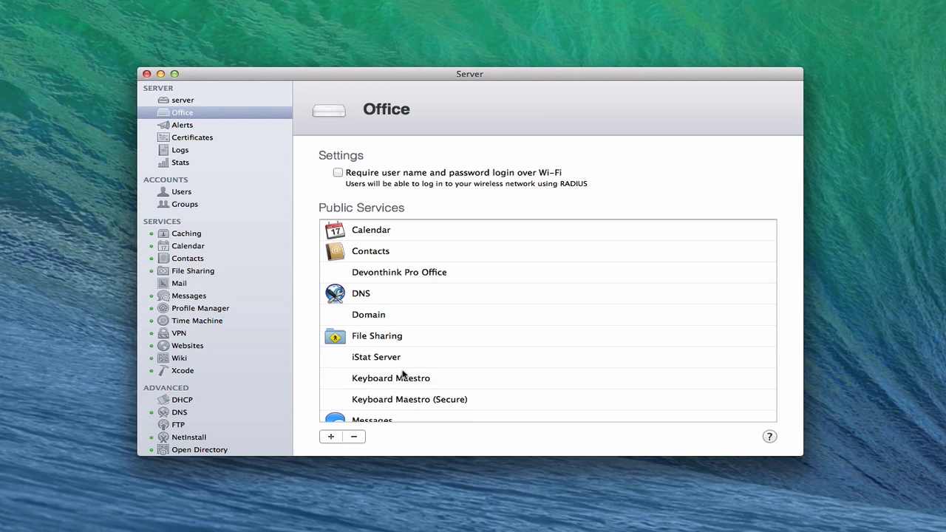
mouse_move(399, 375)
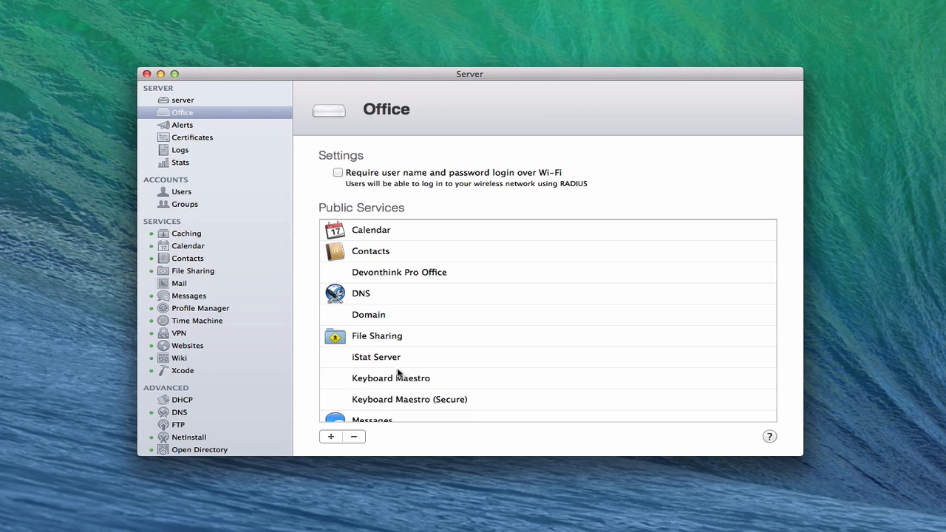
mouse_move(182, 192)
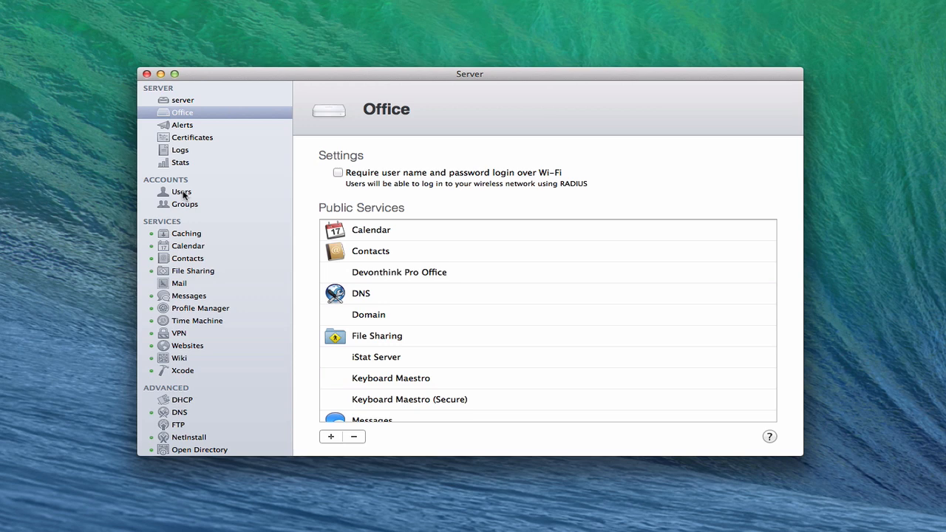
mouse_move(189, 200)
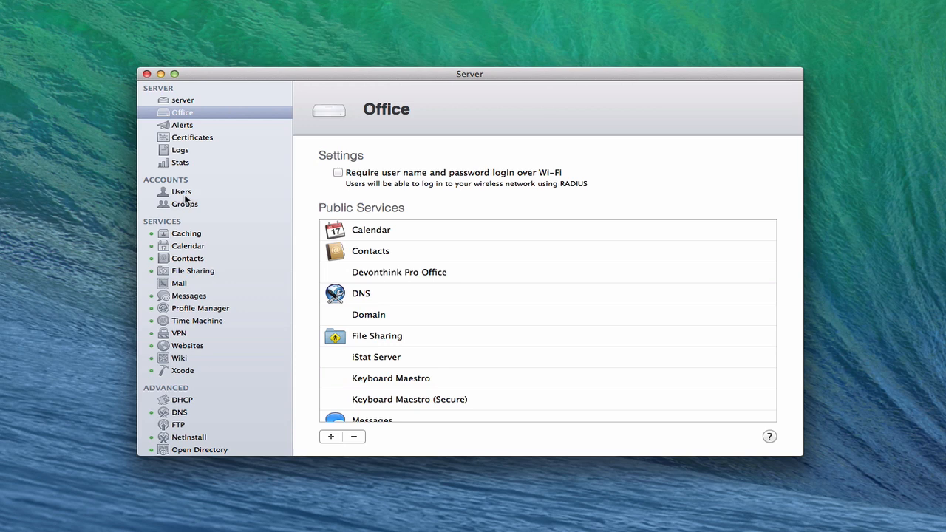
mouse_move(405, 194)
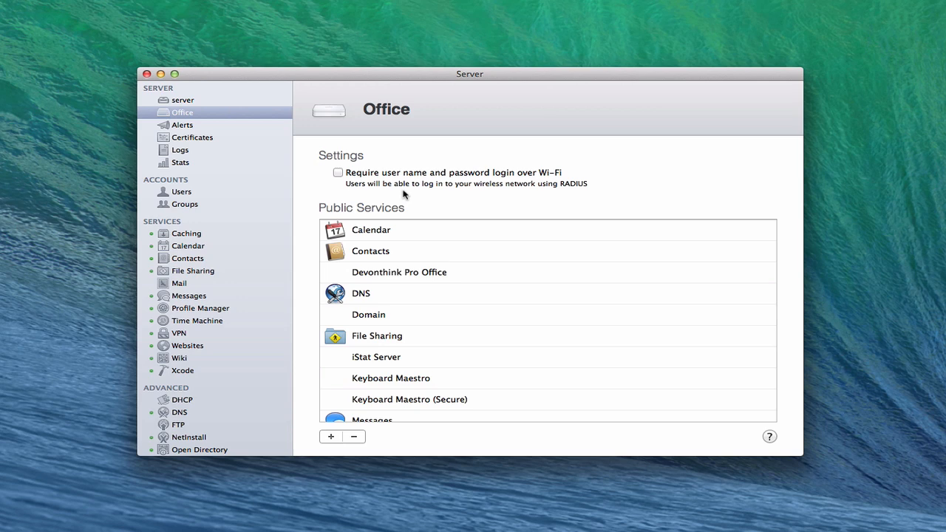
mouse_move(288, 205)
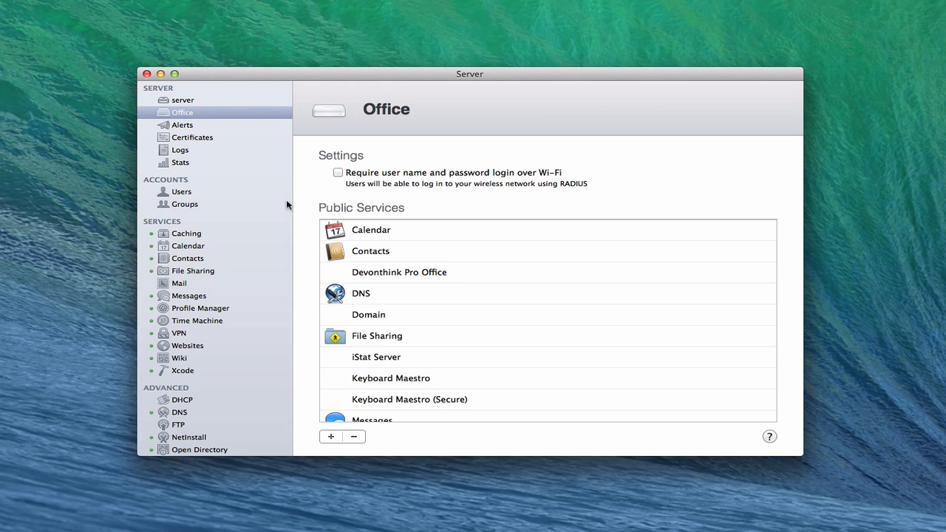
mouse_move(172, 199)
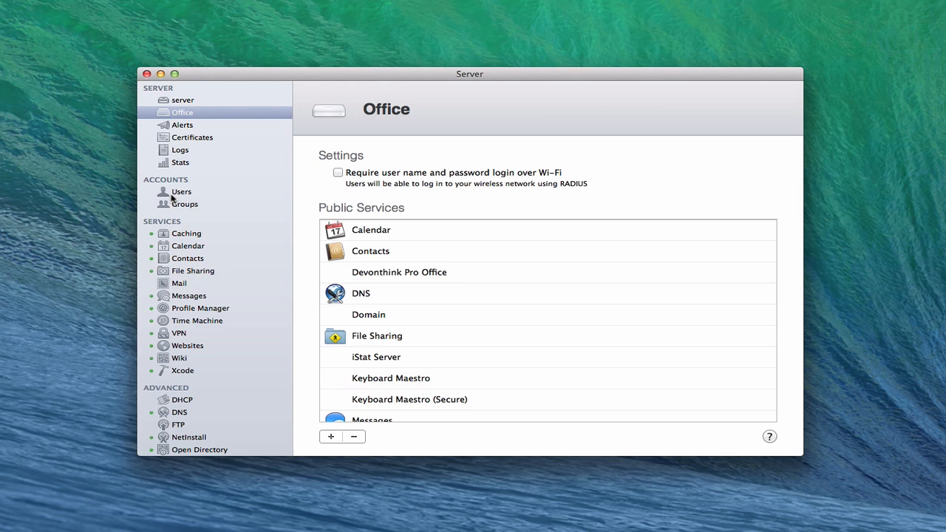
mouse_move(544, 193)
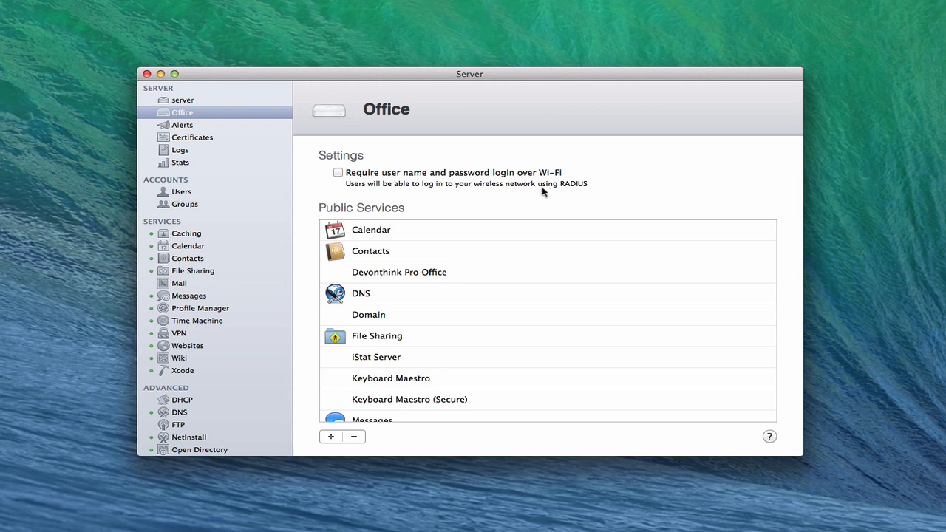
mouse_move(576, 196)
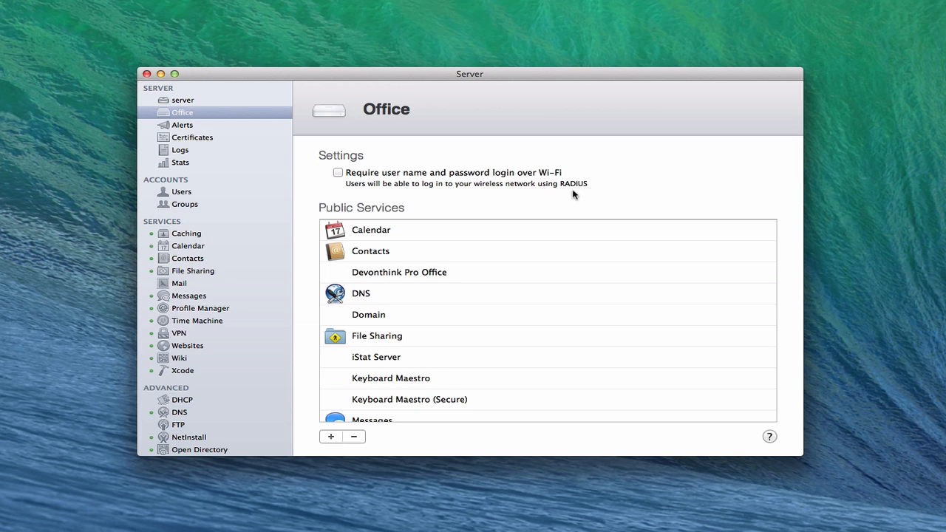
mouse_move(539, 184)
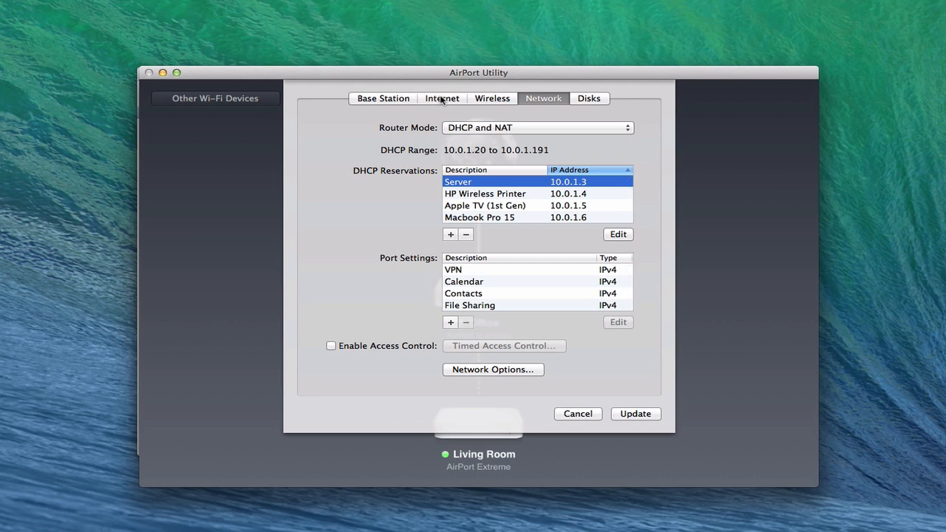
Set the Living Room base station's wireless security to WPA2 Enterprise.
left_click(491, 98)
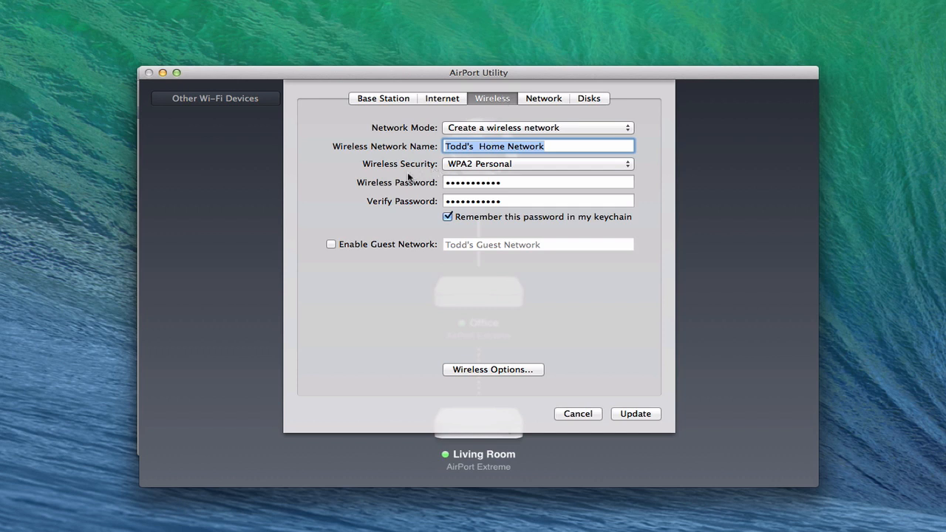
mouse_move(632, 172)
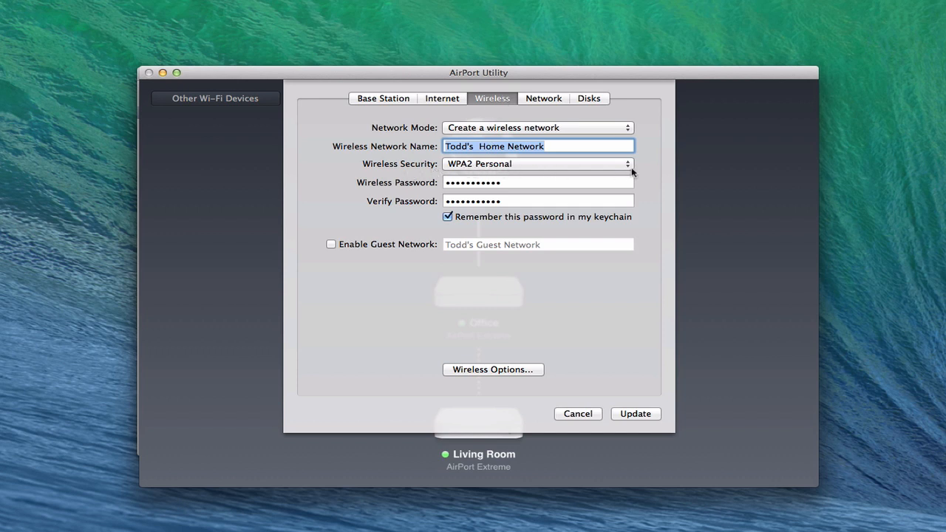
mouse_move(628, 169)
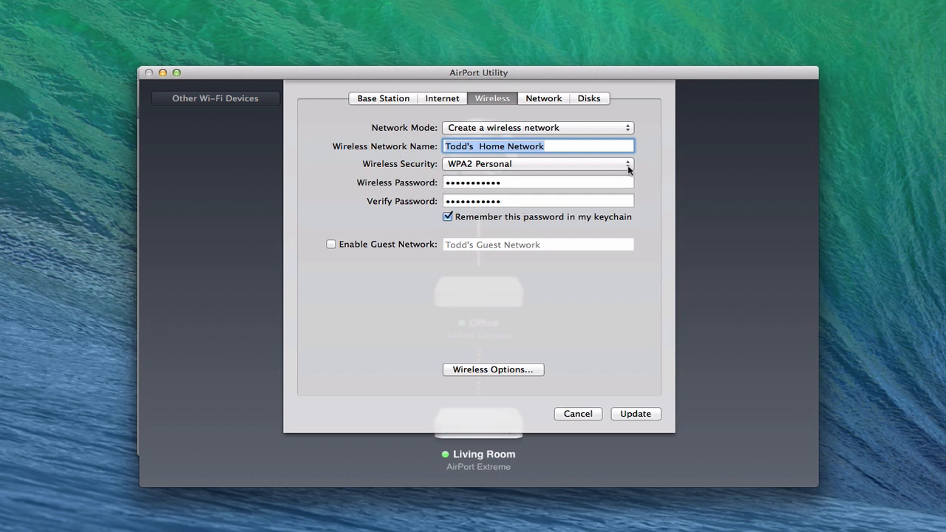
left_click(536, 163)
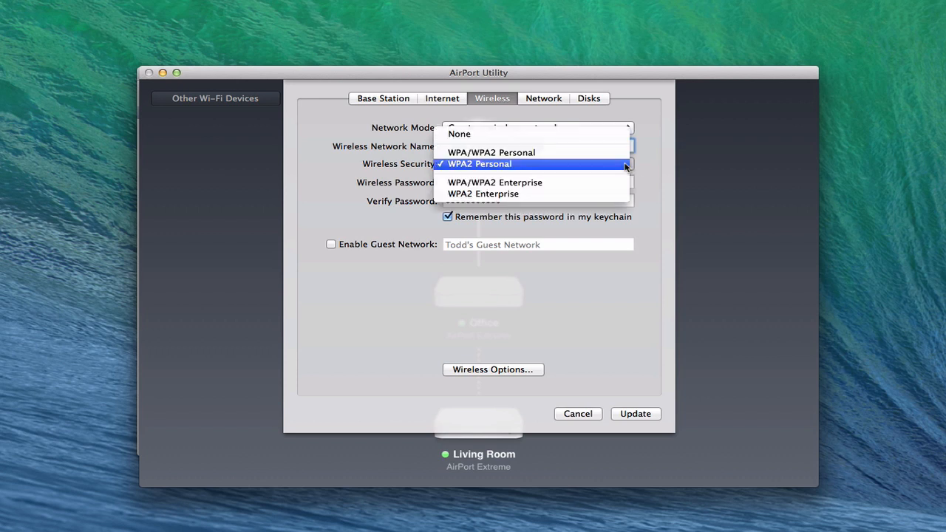
mouse_move(483, 194)
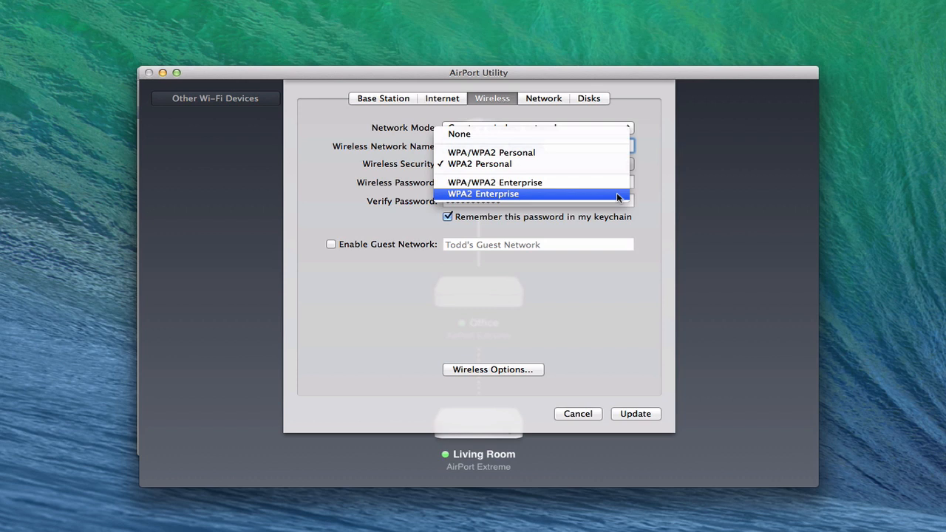
left_click(484, 193)
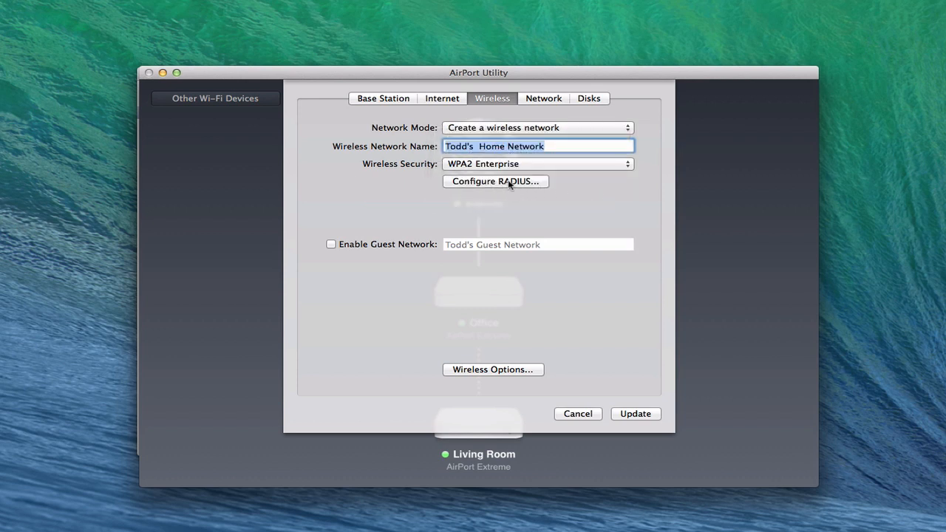
Configure RADIUS with primary server 10.0.1.3 on port 1812, save and close the base station settings.
left_click(494, 181)
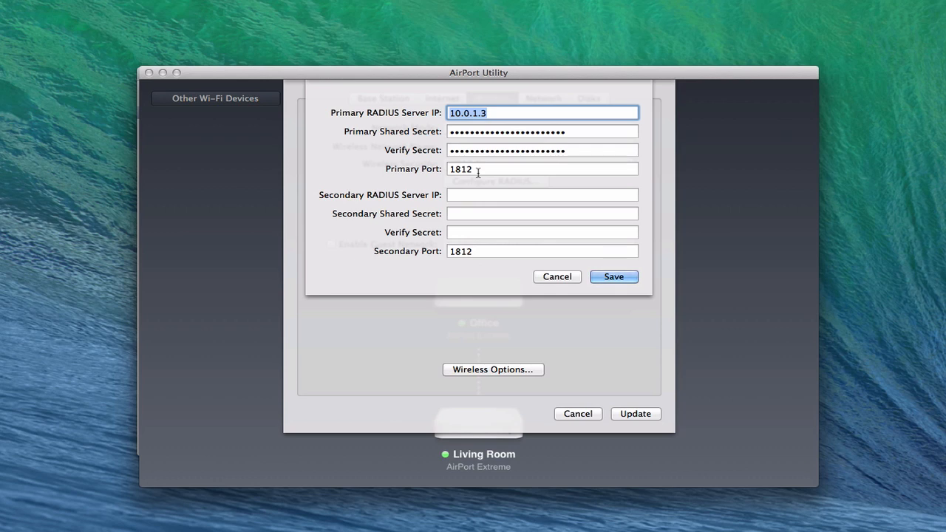
mouse_move(377, 207)
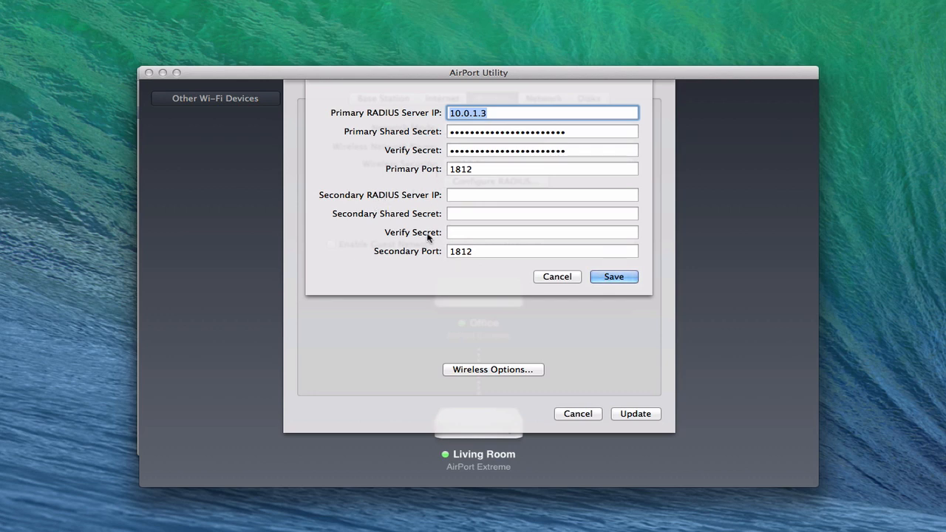
mouse_move(435, 95)
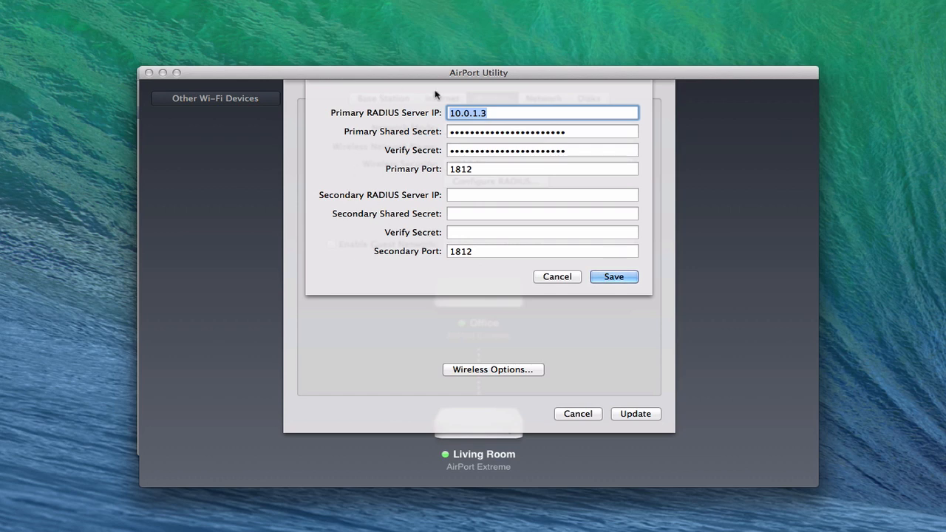
mouse_move(362, 271)
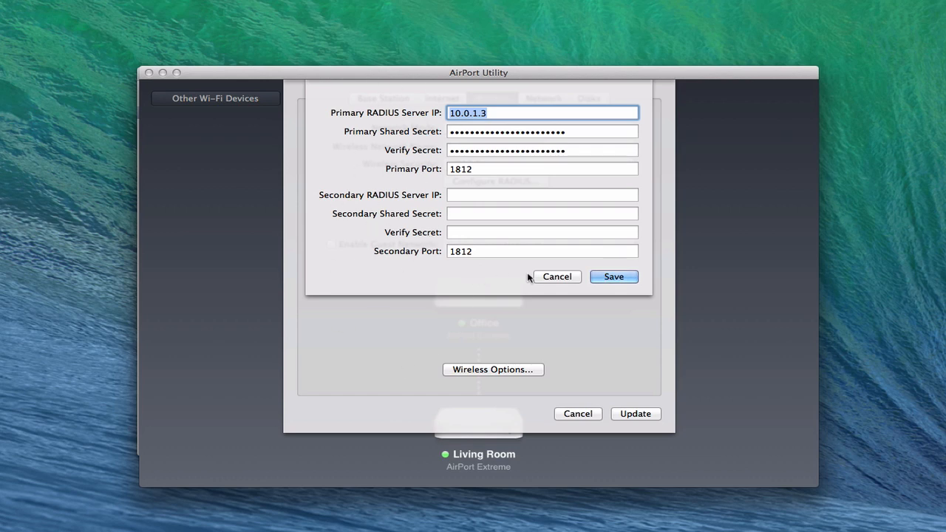
left_click(557, 276)
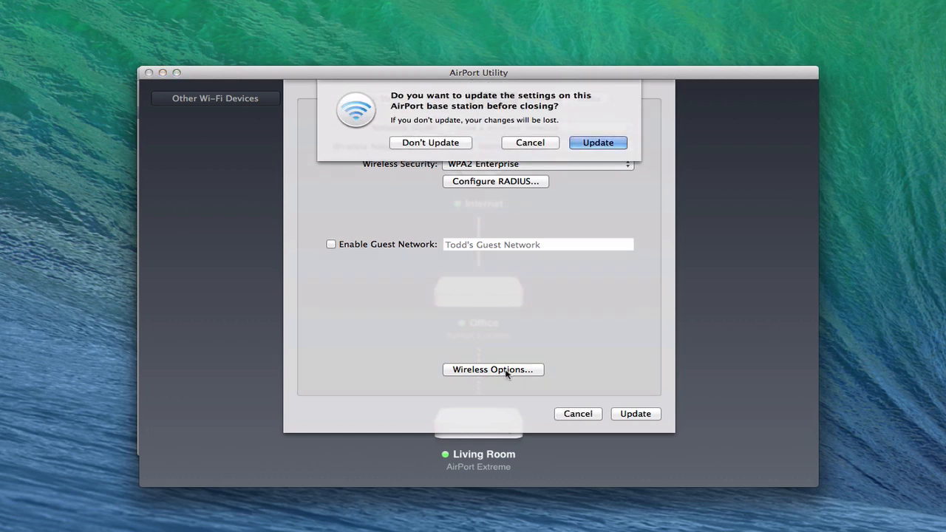
left_click(431, 142)
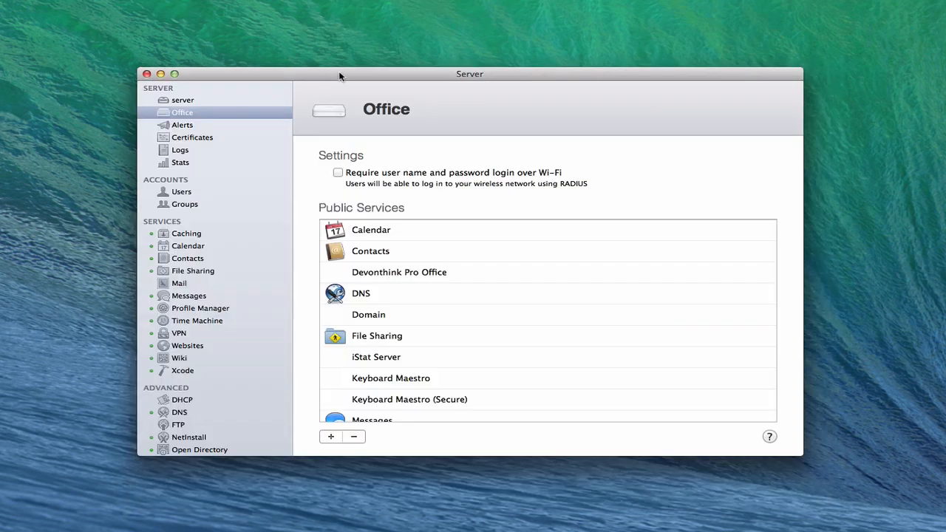
mouse_move(360, 74)
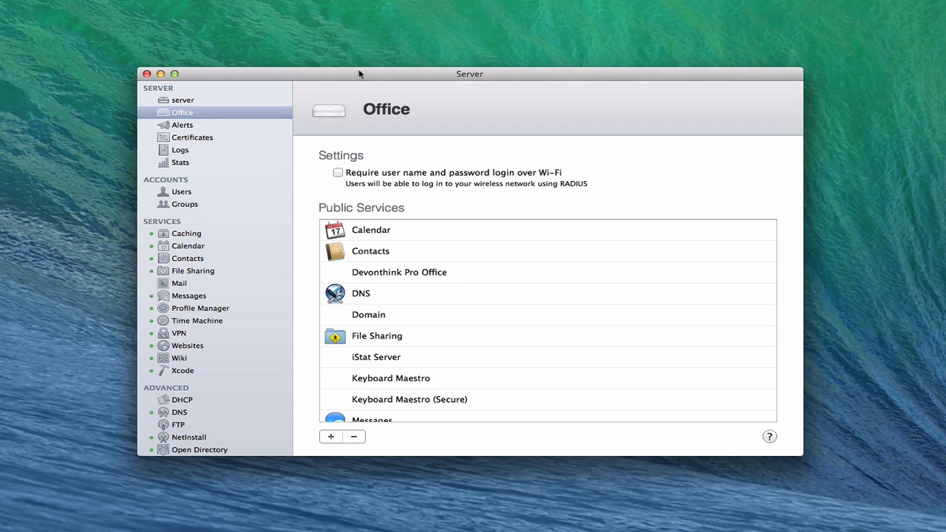
mouse_move(381, 159)
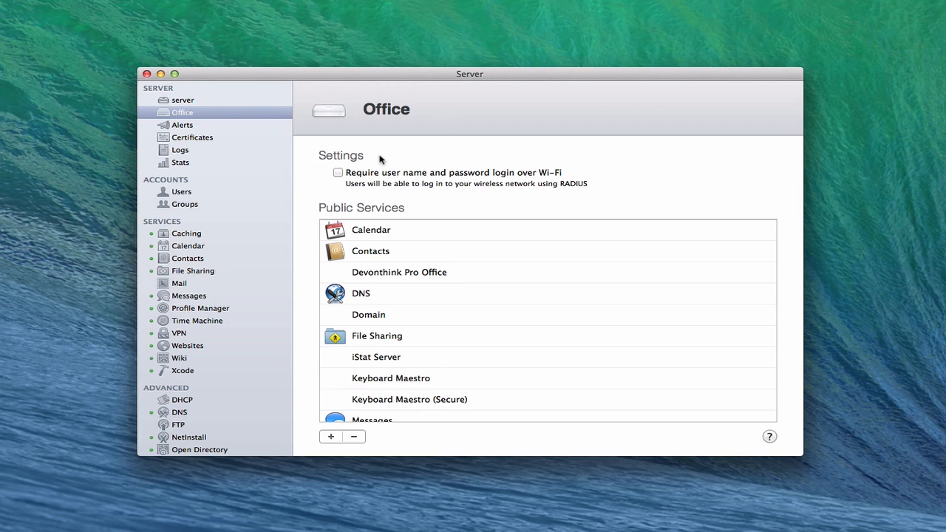
Tick 'Require user name and password login over Wi-Fi' for the Office base station.
left_click(338, 172)
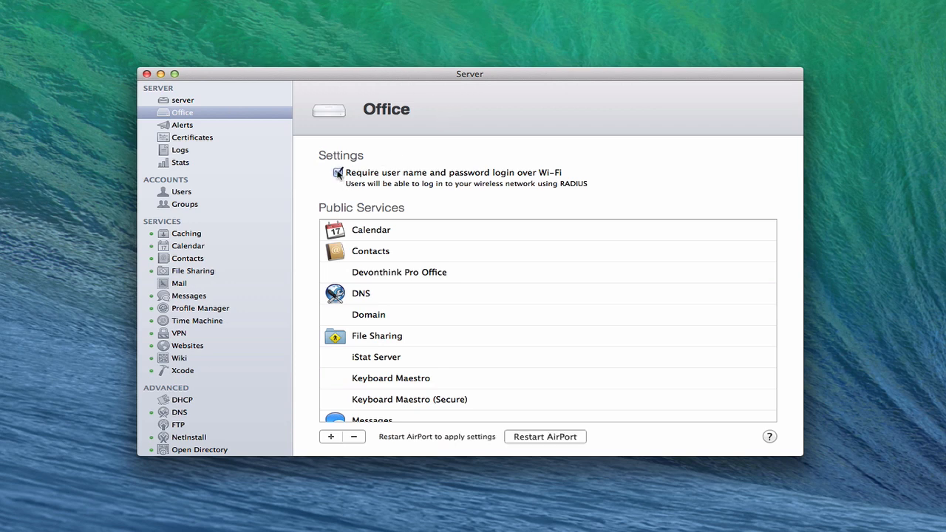
left_click(338, 173)
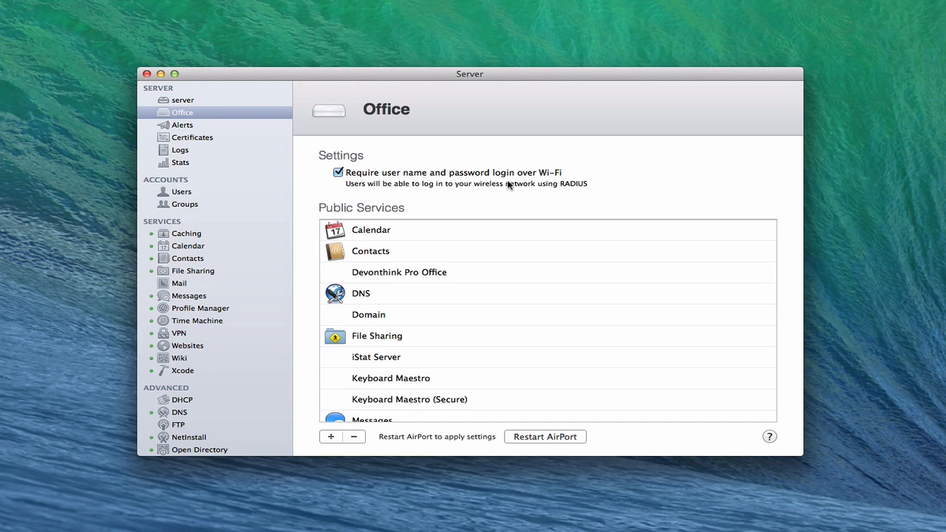
mouse_move(617, 441)
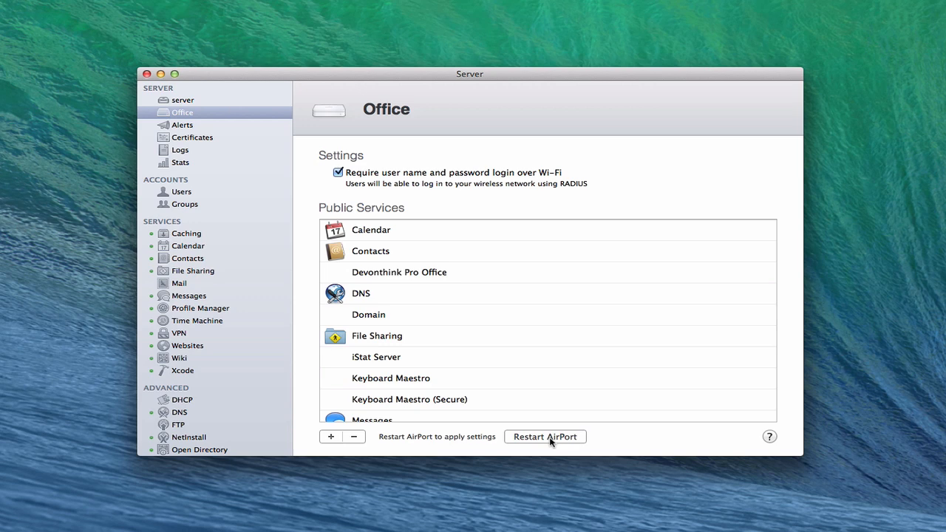
mouse_move(579, 442)
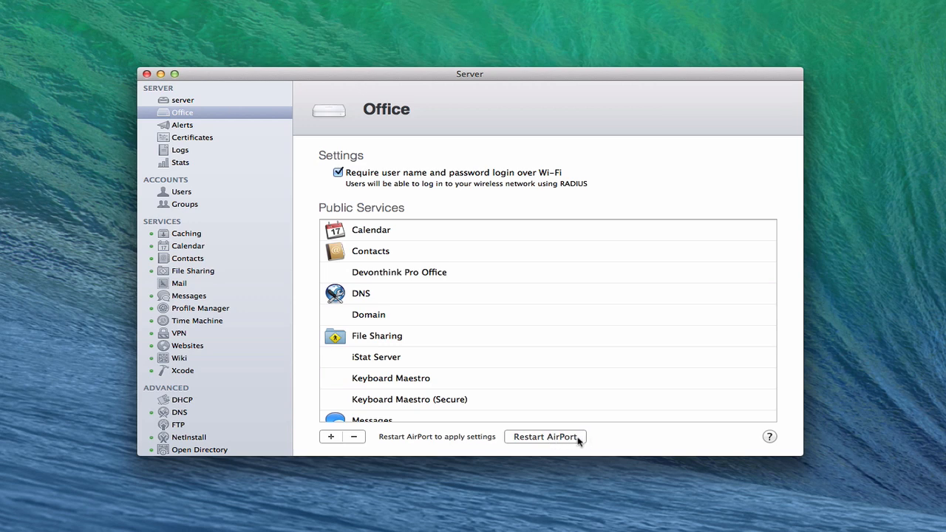
mouse_move(540, 445)
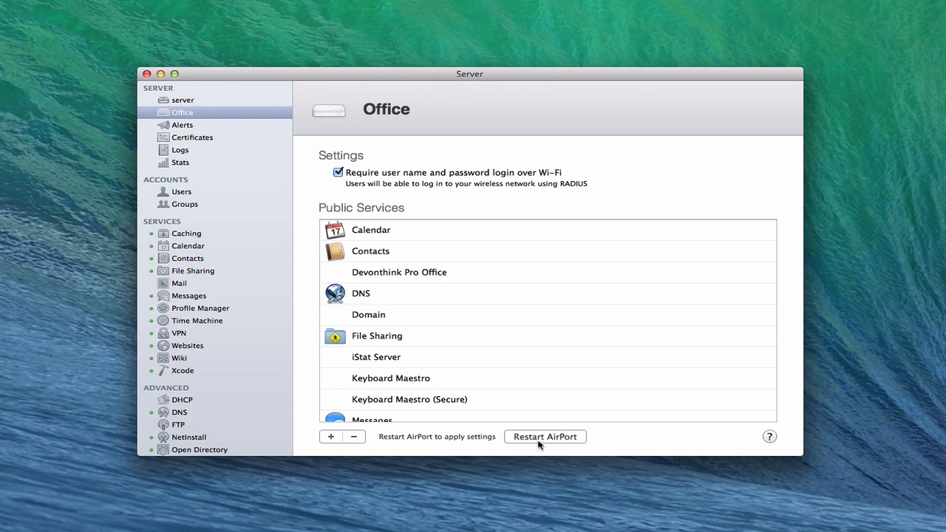
mouse_move(548, 442)
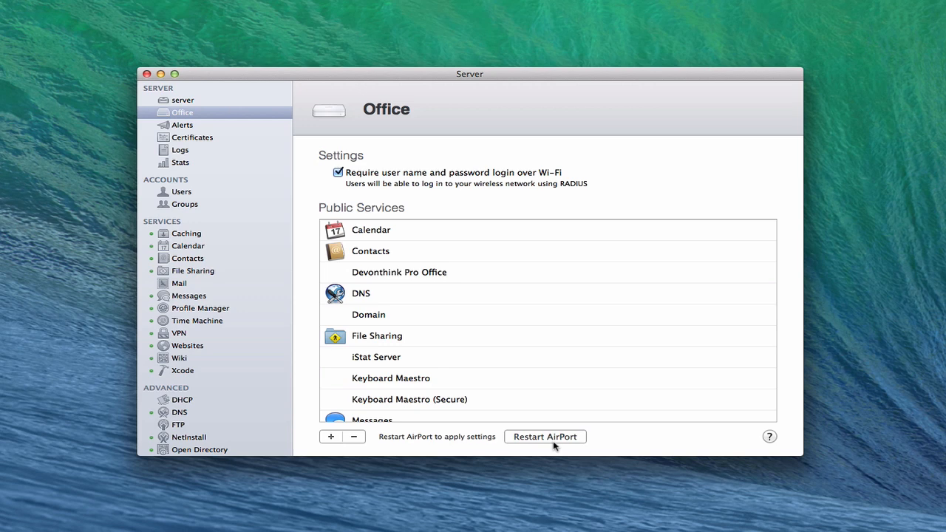
Re-enable the Office Wi-Fi login requirement and restart the AirPort to apply it.
left_click(338, 172)
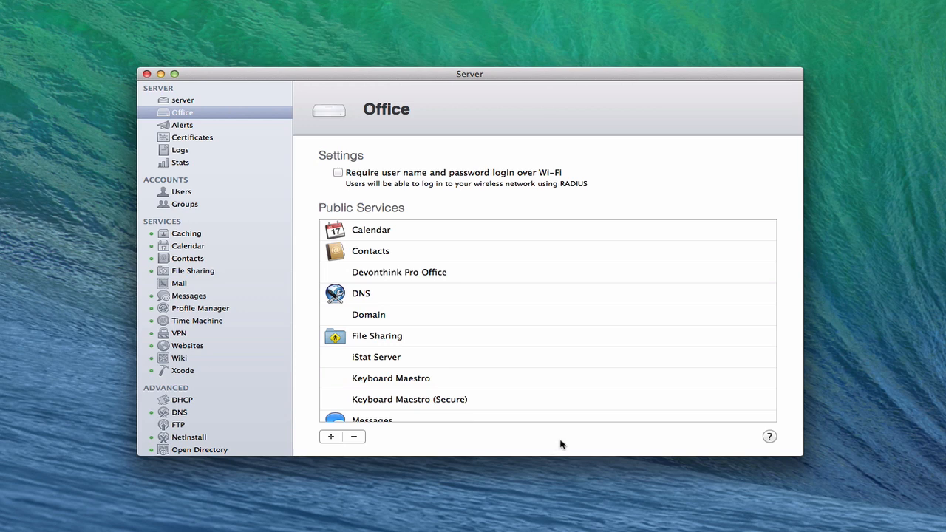
mouse_move(435, 79)
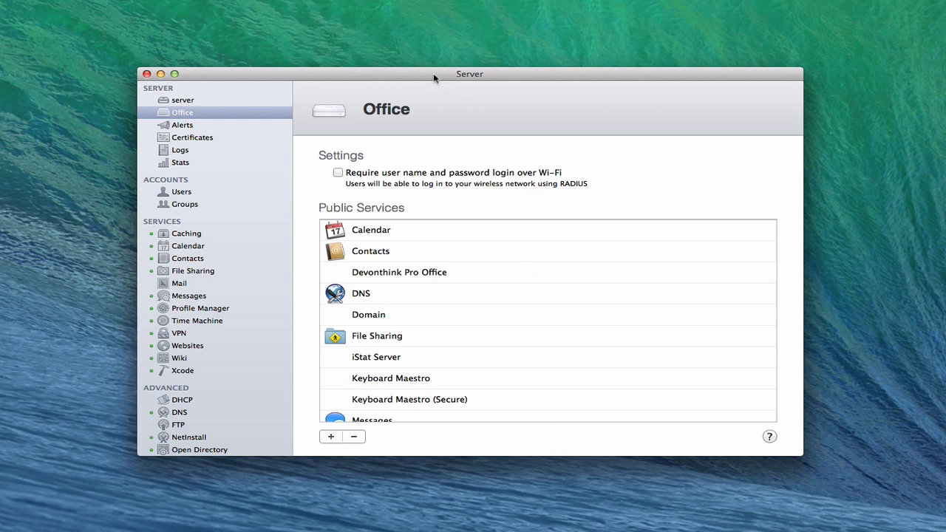
mouse_move(450, 275)
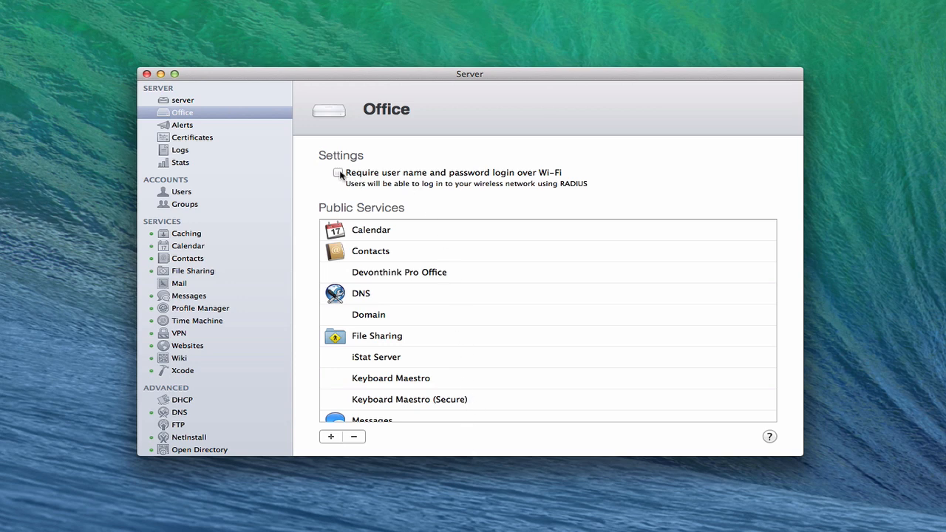
left_click(339, 173)
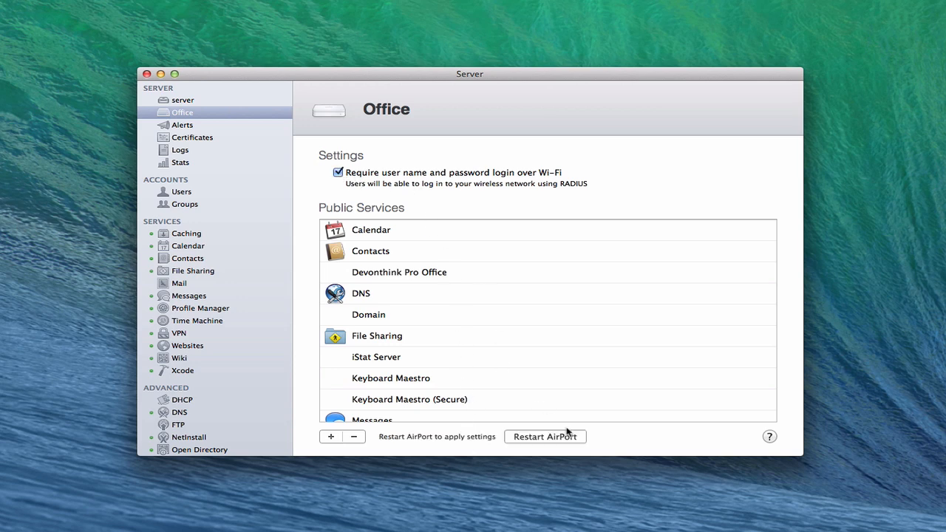
left_click(545, 436)
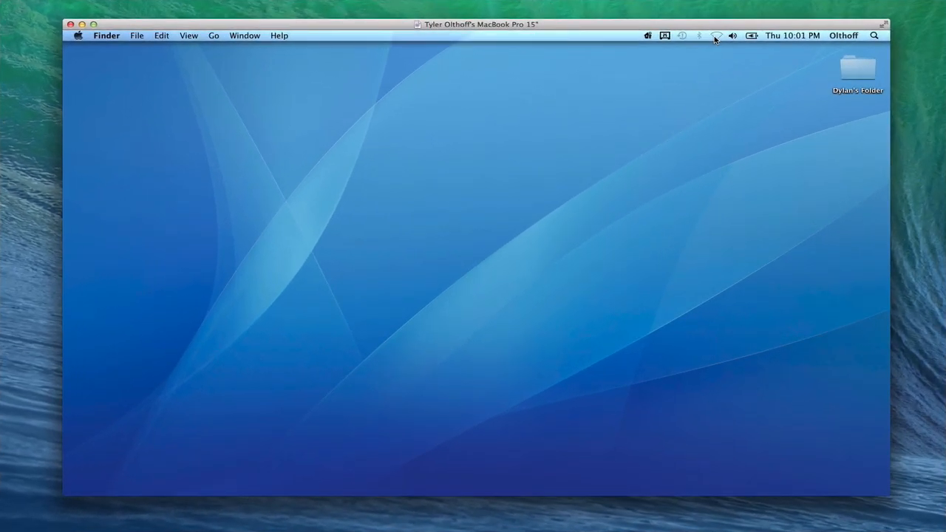
Join the home Wi-Fi network from the client MacBook with a user name and password.
left_click(715, 35)
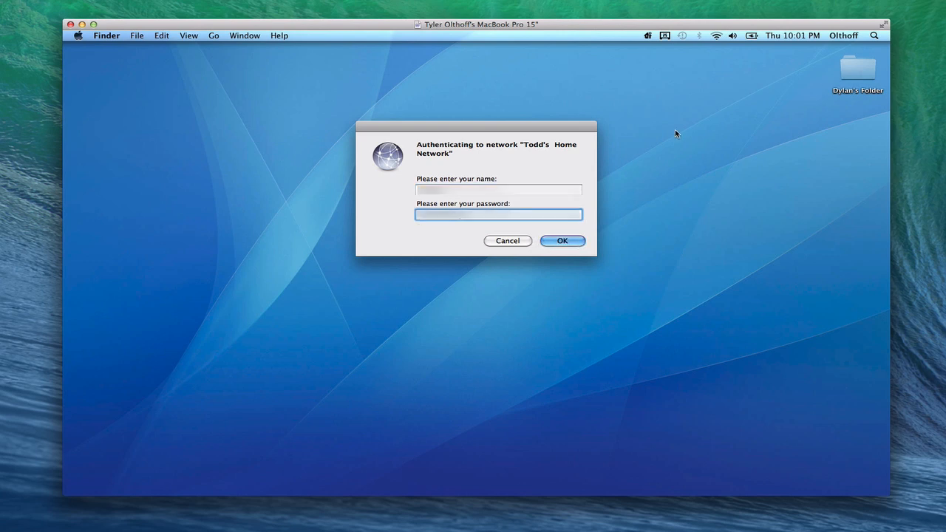
left_click(562, 240)
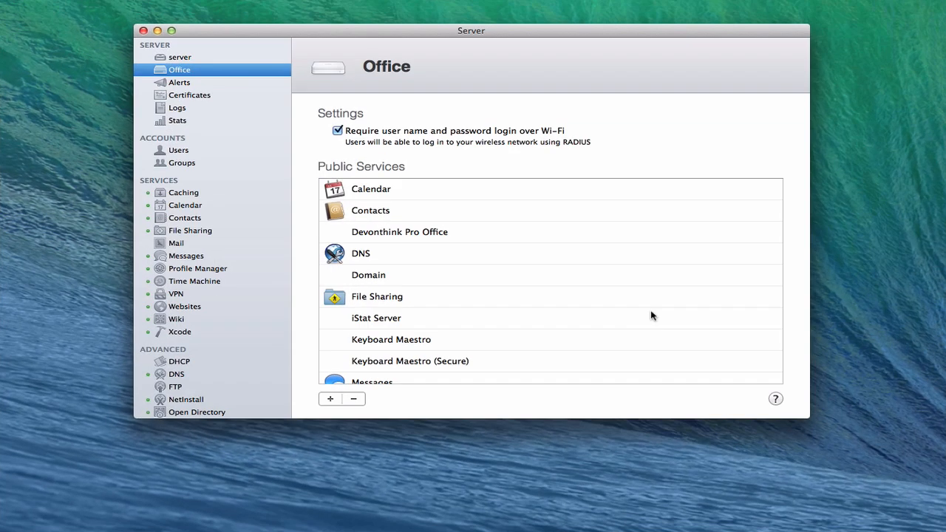
mouse_move(651, 309)
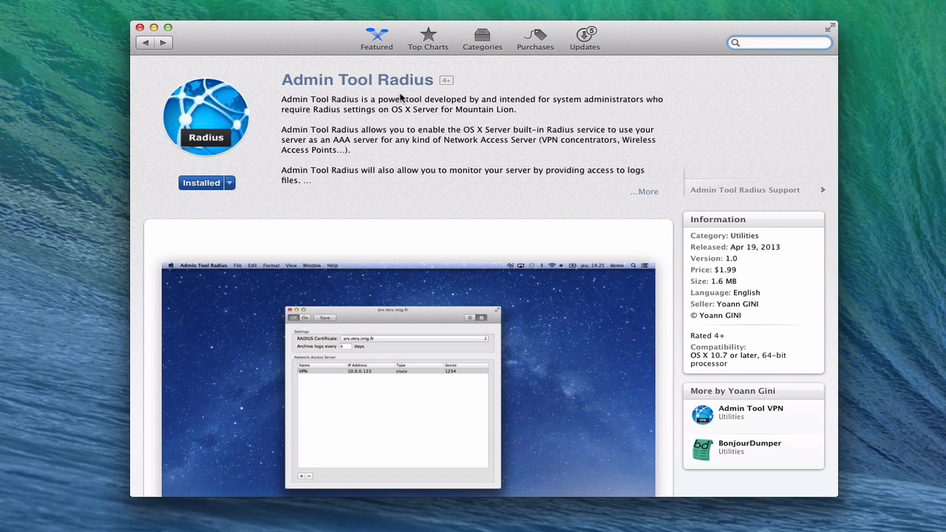
mouse_move(232, 99)
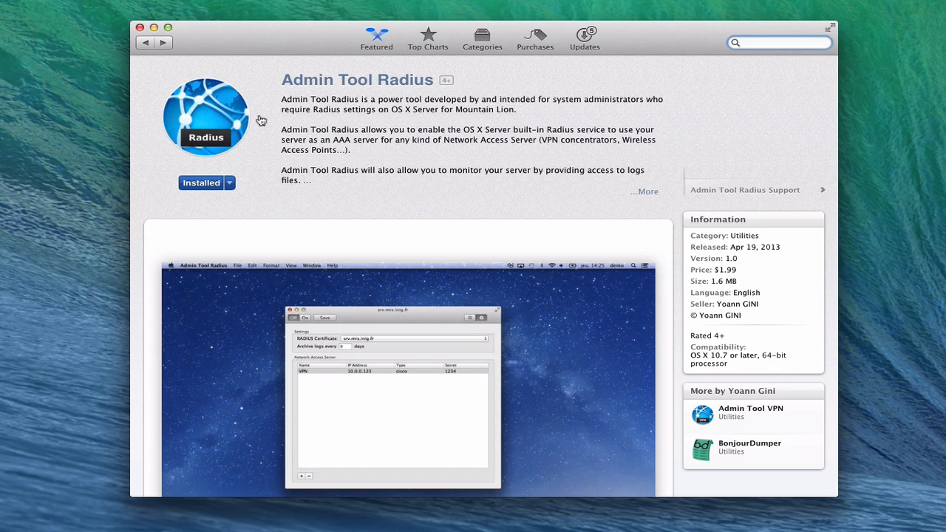
mouse_move(687, 297)
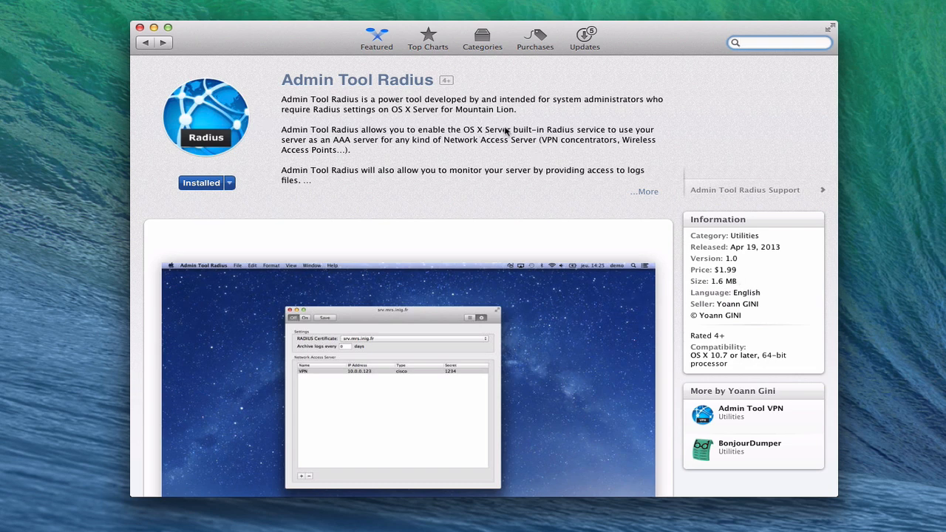
Launch Admin Tool Radius from its App Store listing, reaching the server connect prompt.
left_click(776, 42)
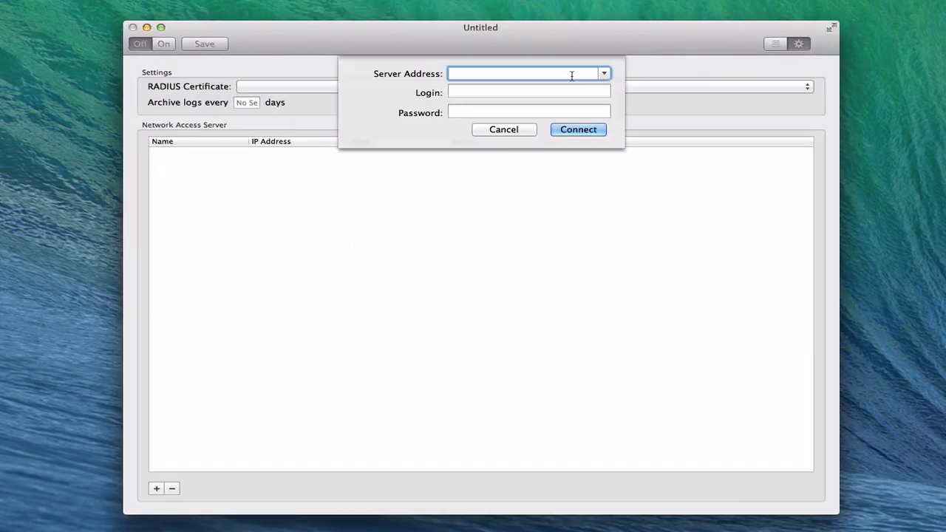
Connect to server.local, loading its RADIUS certificate and the Office base station at 10.0.1.1.
left_click(603, 73)
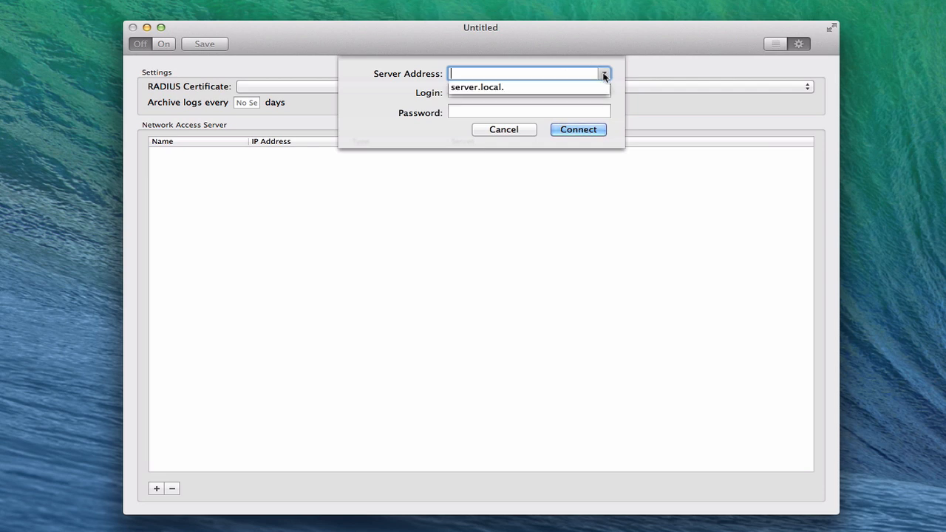
left_click(527, 87)
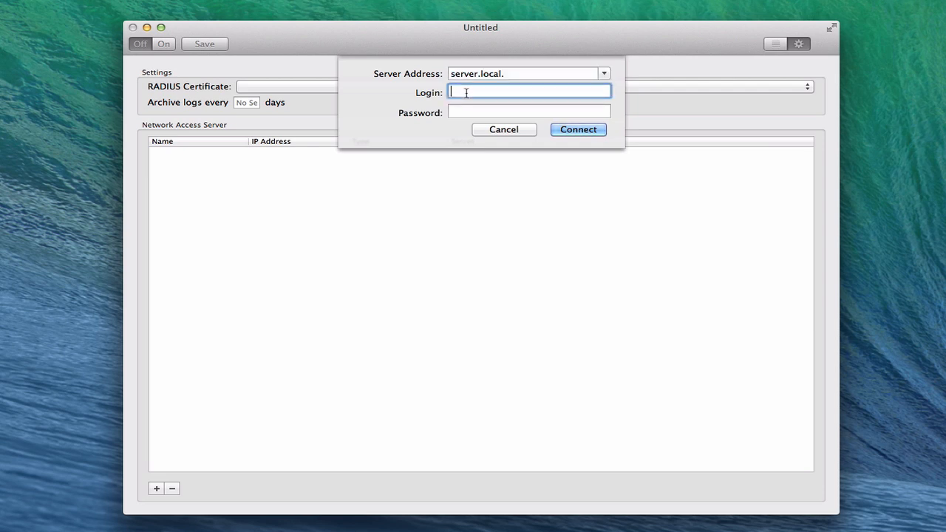
left_click(578, 129)
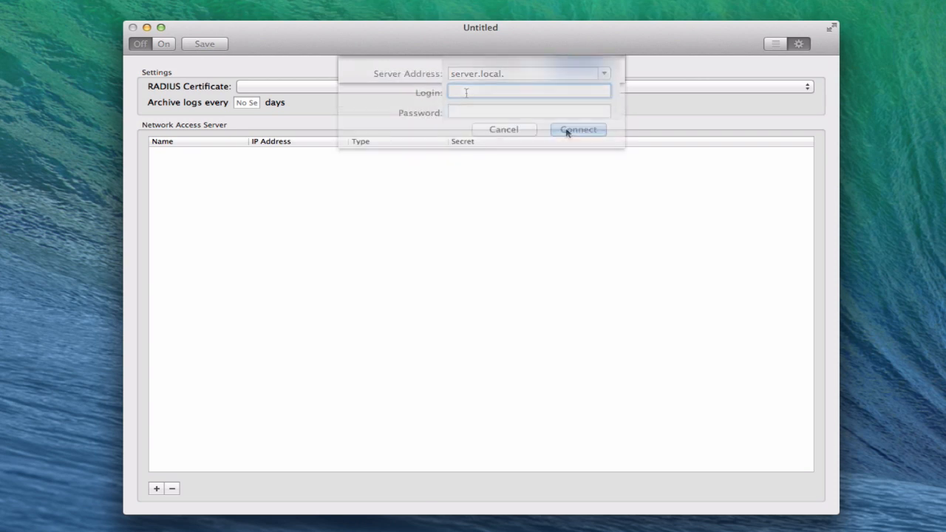
left_click(578, 129)
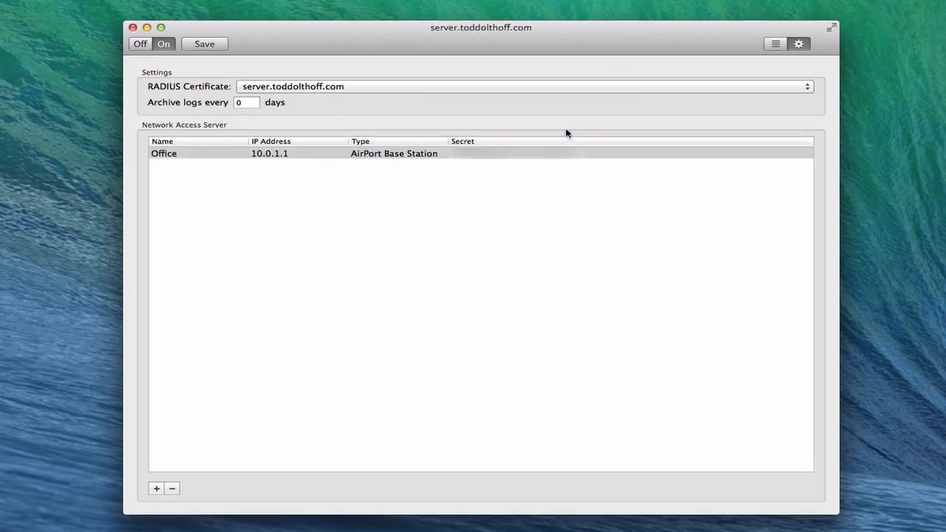
mouse_move(362, 98)
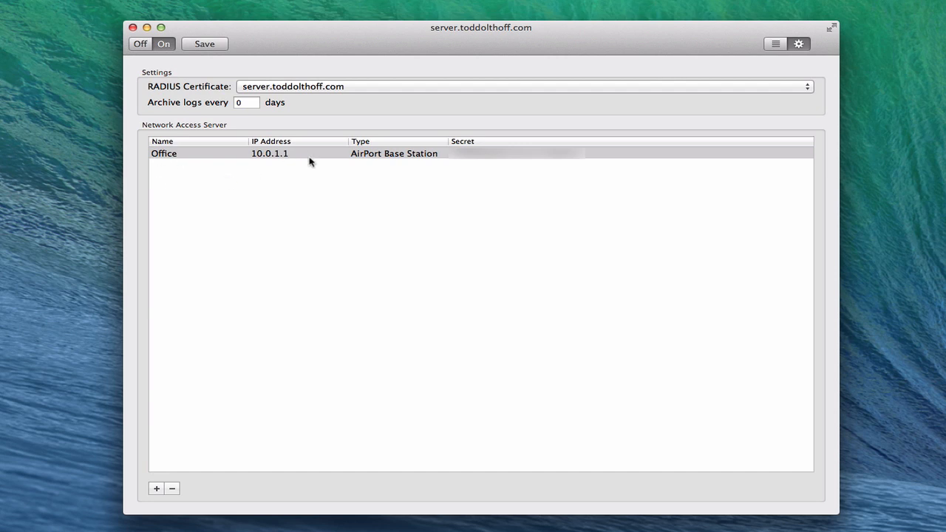
mouse_move(448, 164)
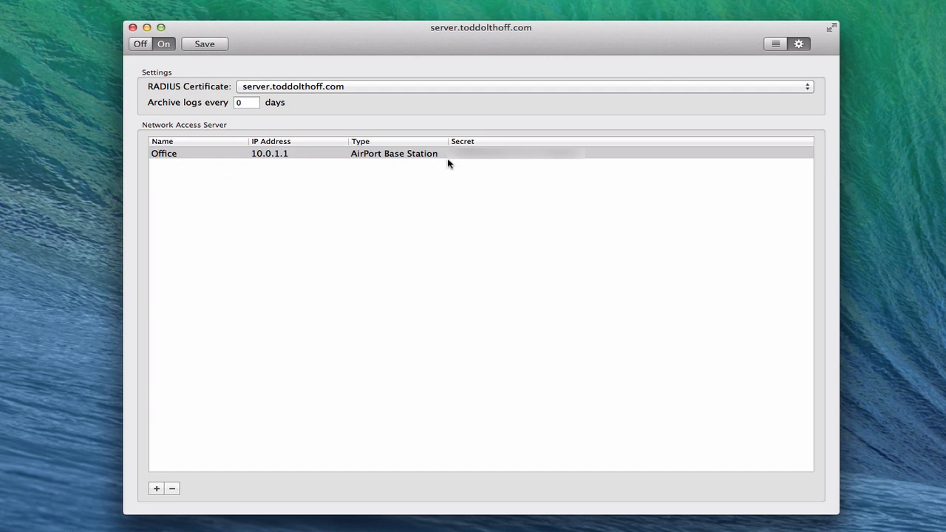
mouse_move(569, 171)
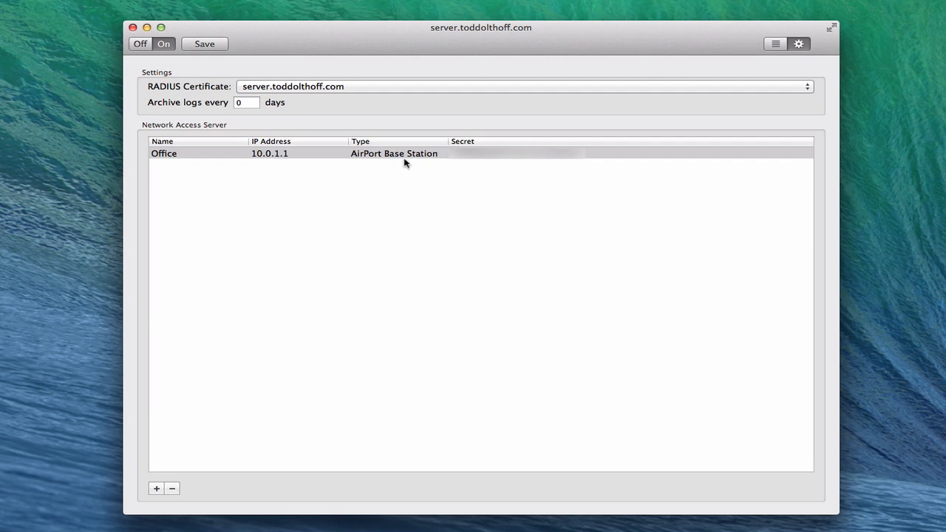
left_click(163, 153)
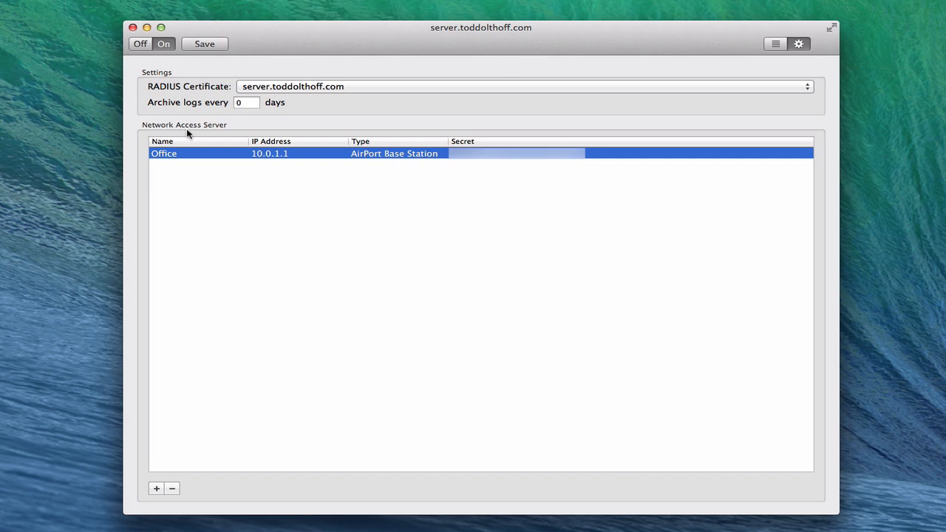
mouse_move(163, 166)
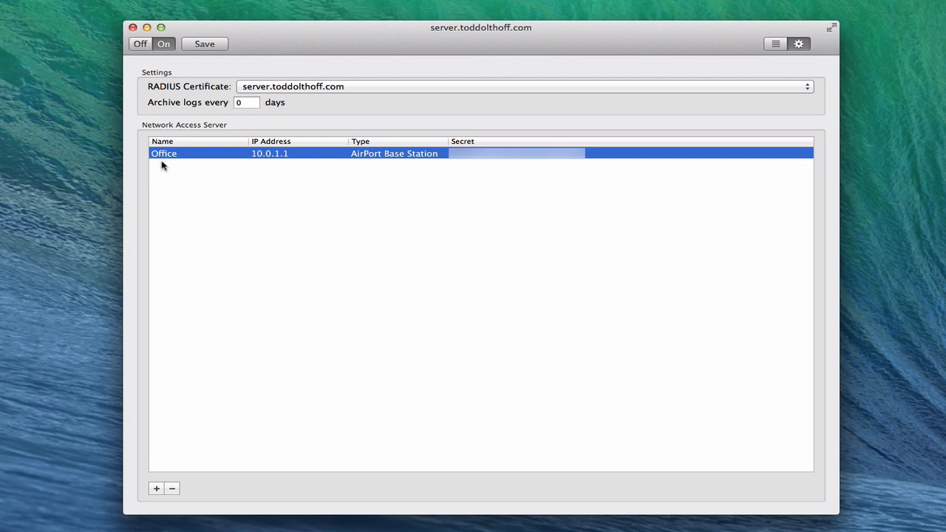
mouse_move(168, 227)
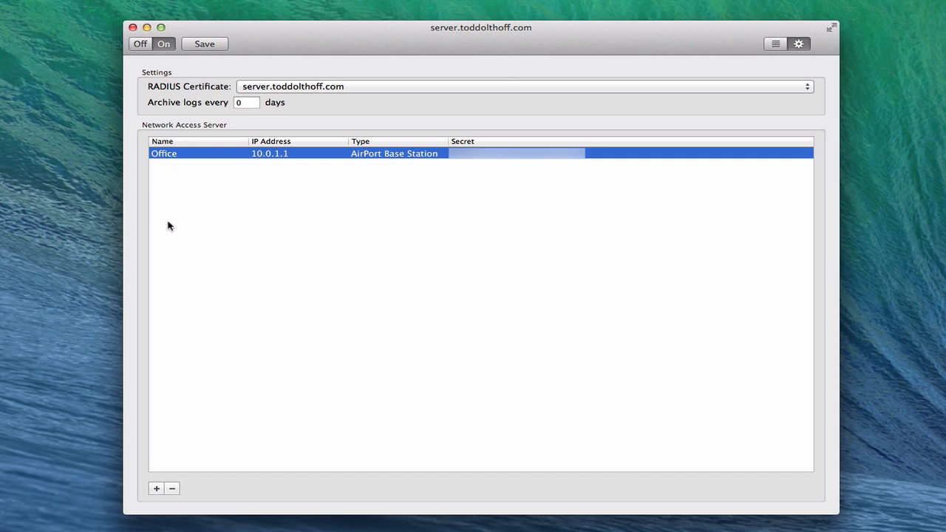
mouse_move(209, 160)
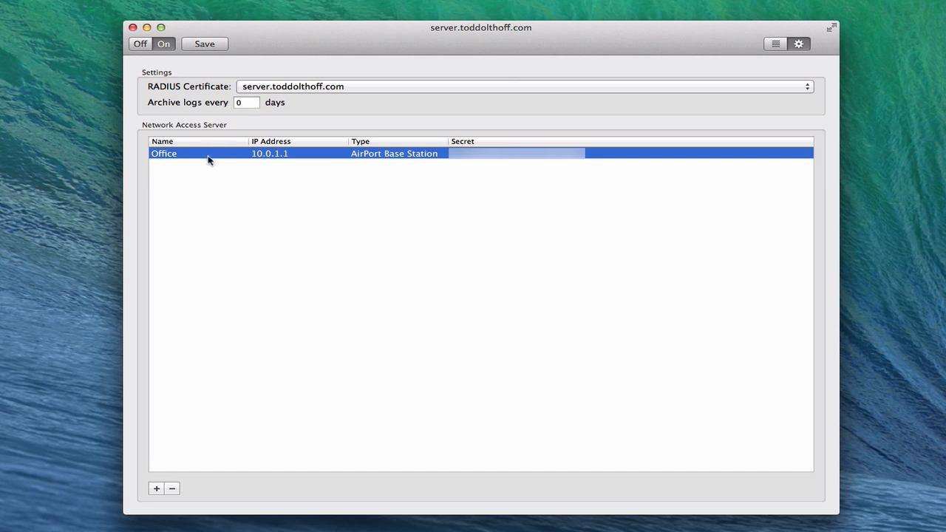
mouse_move(230, 163)
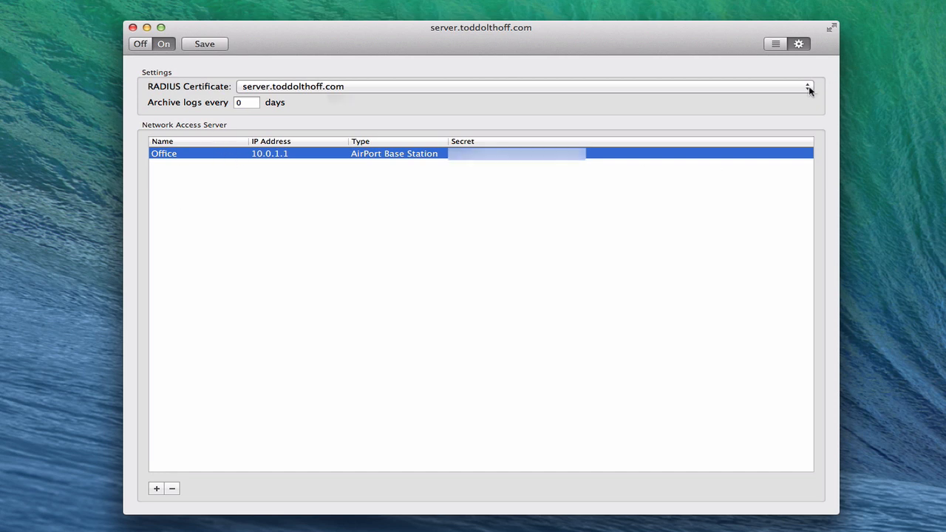
left_click(805, 87)
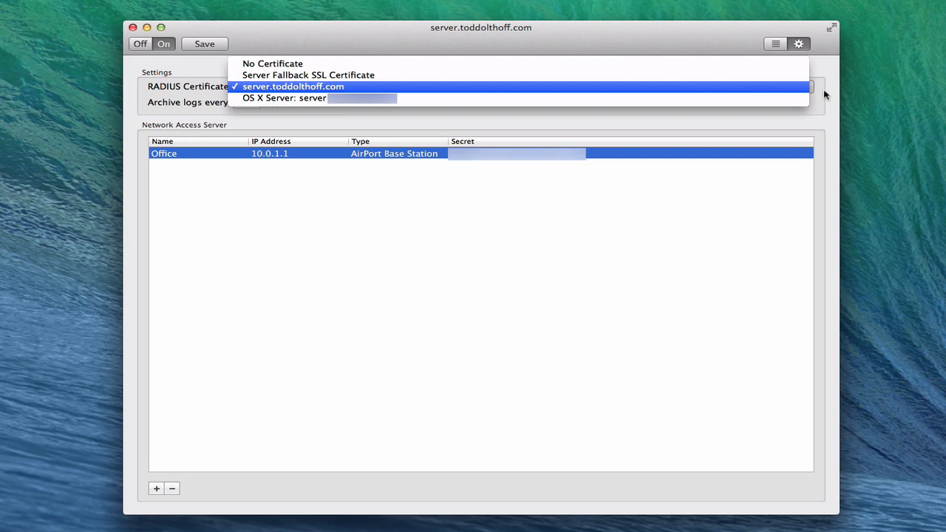
left_click(292, 87)
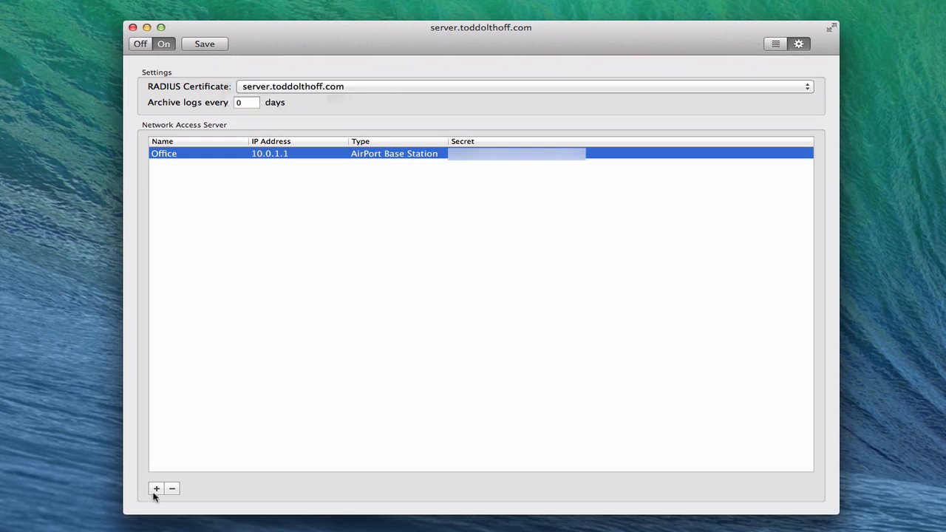
left_click(156, 489)
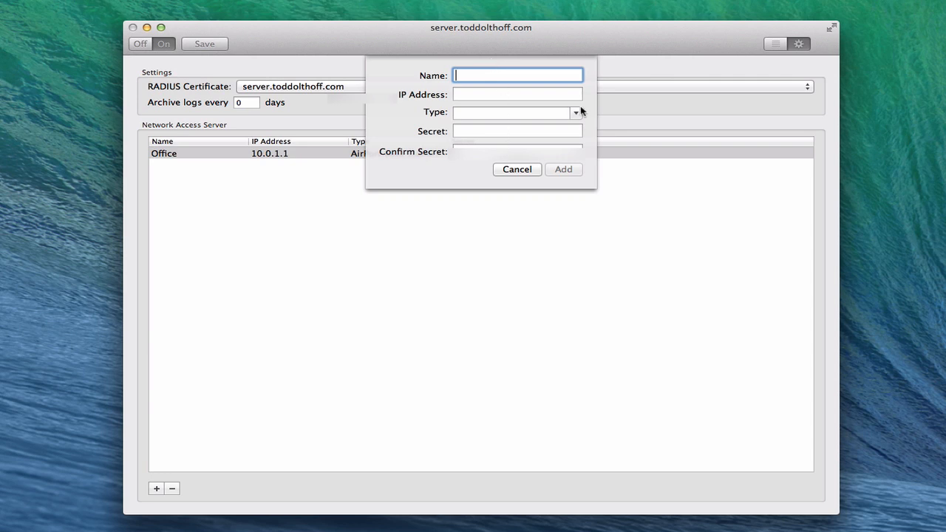
left_click(575, 112)
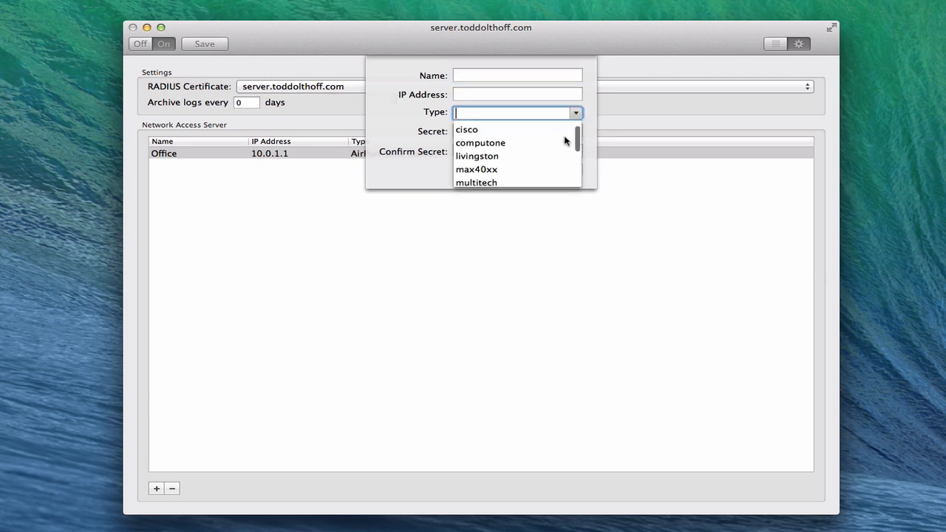
scroll("down", 3)
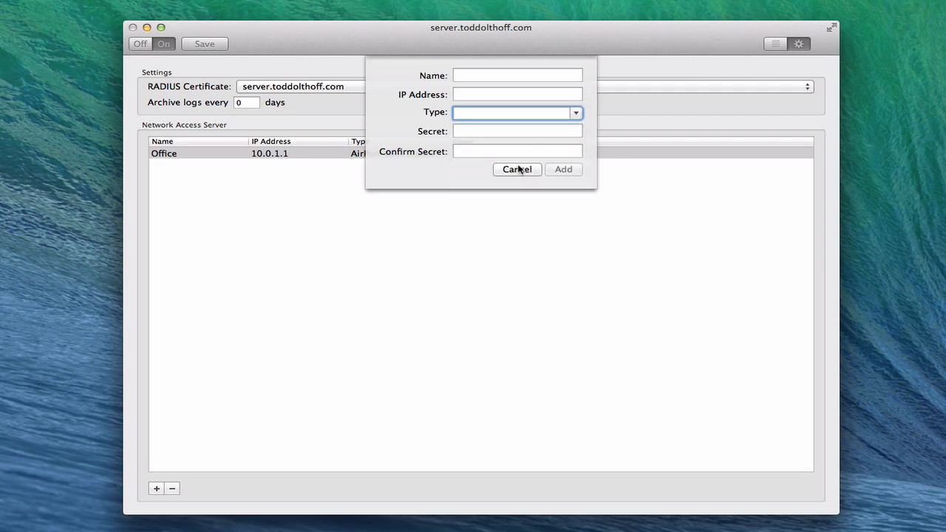
left_click(516, 169)
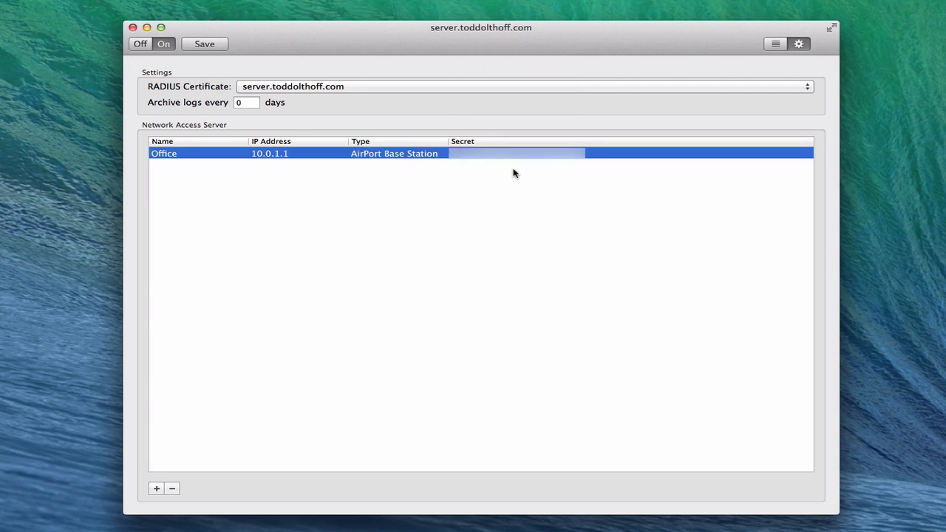
mouse_move(509, 178)
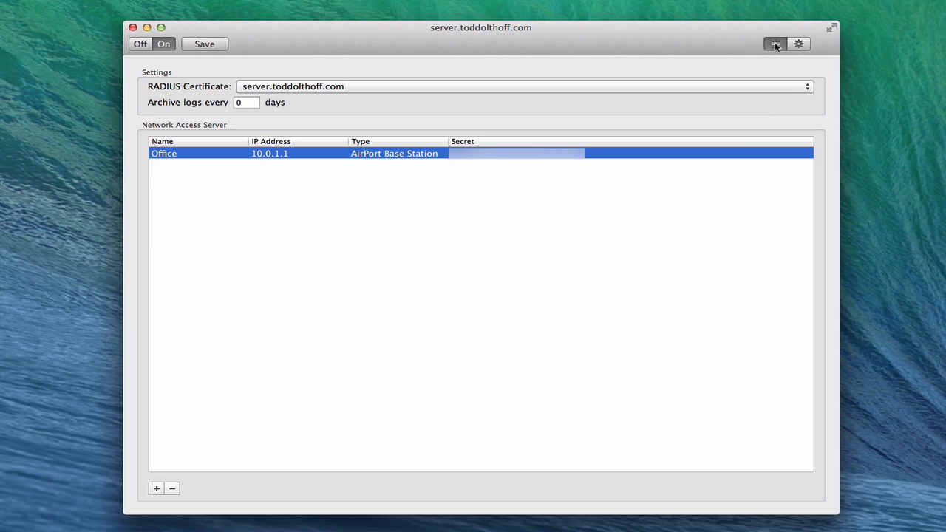
left_click(774, 44)
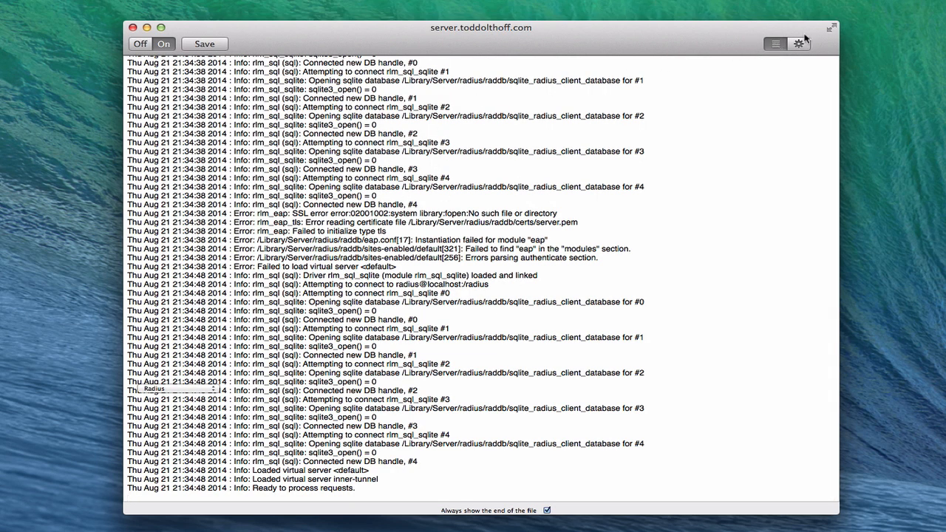
left_click(799, 43)
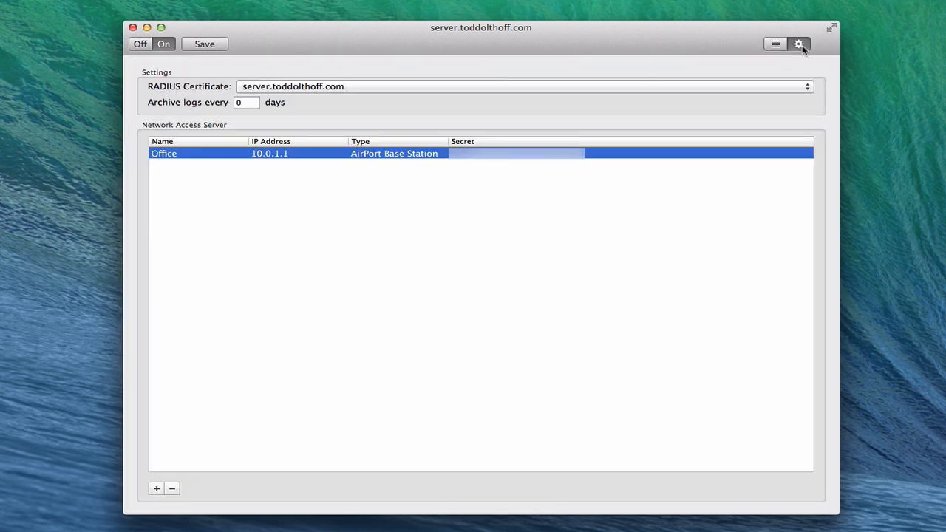
mouse_move(215, 46)
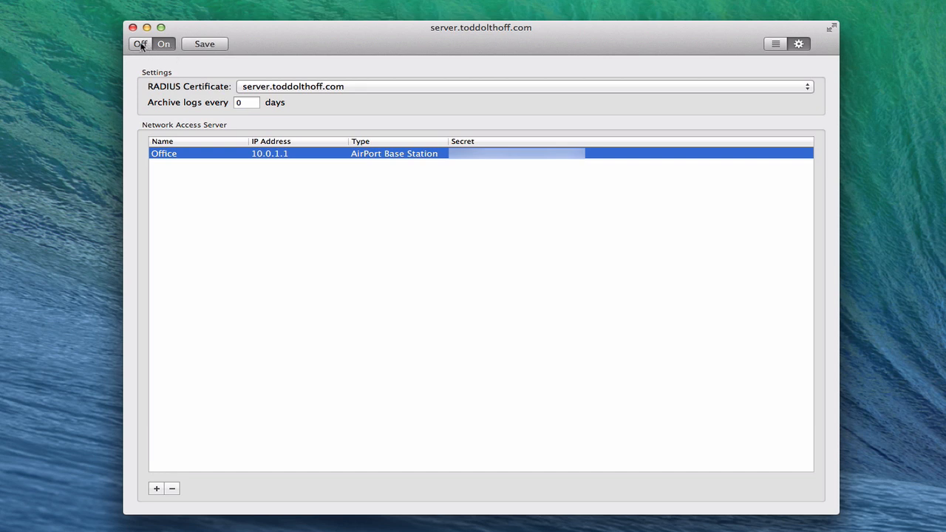
Switch the RADIUS service off and back on, keeping Office listed.
left_click(139, 43)
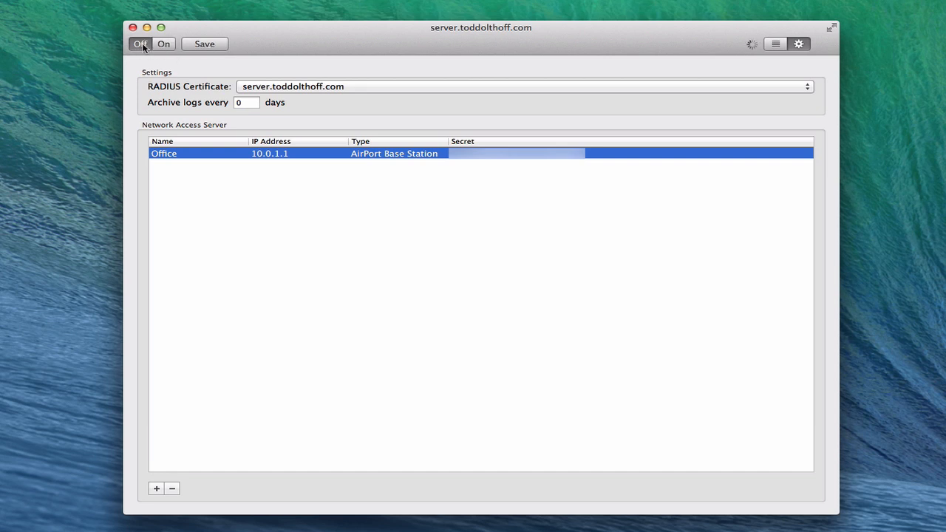
left_click(164, 44)
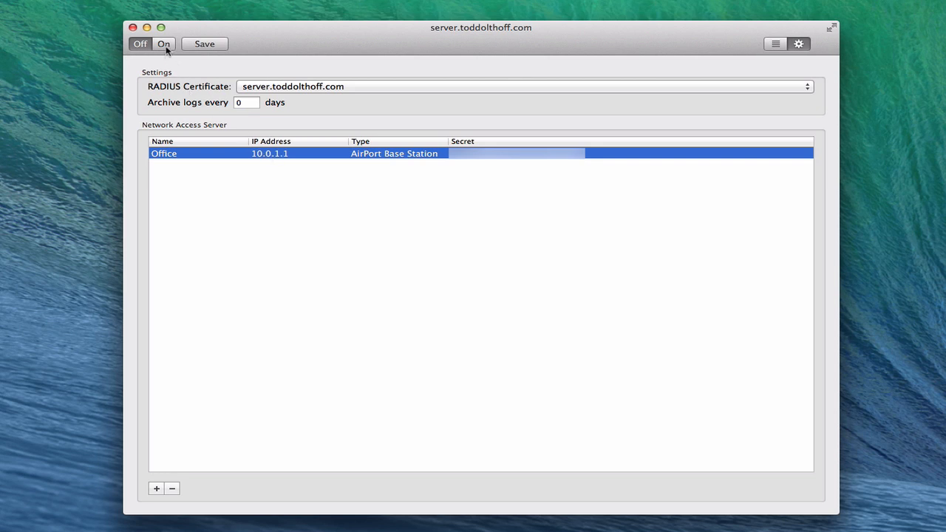
left_click(163, 43)
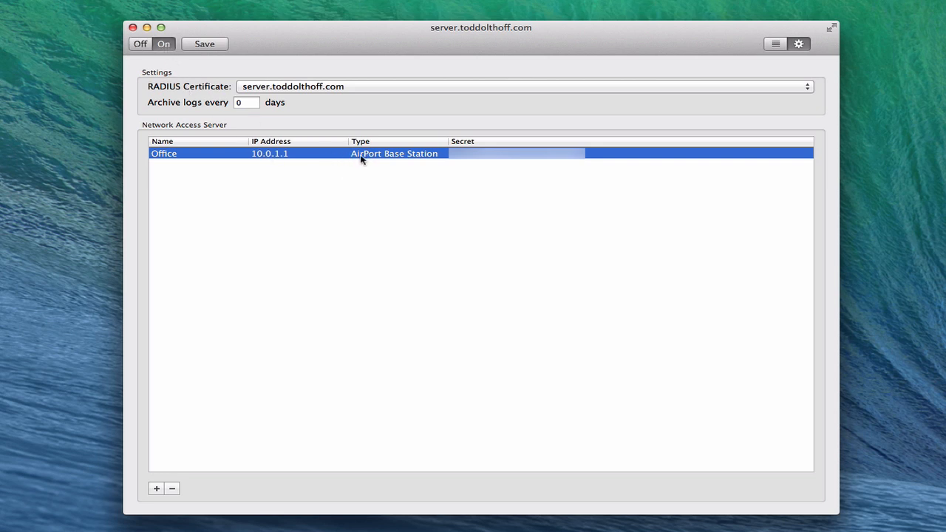
mouse_move(411, 158)
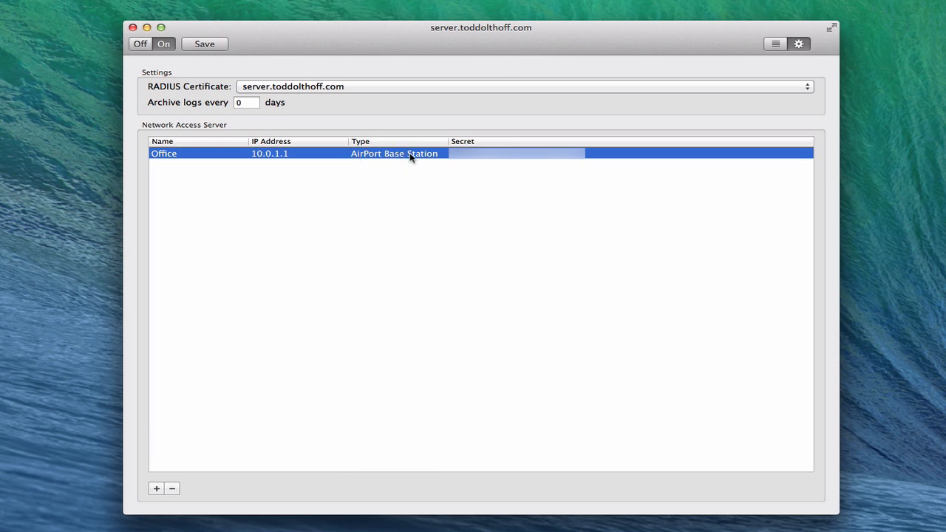
mouse_move(433, 162)
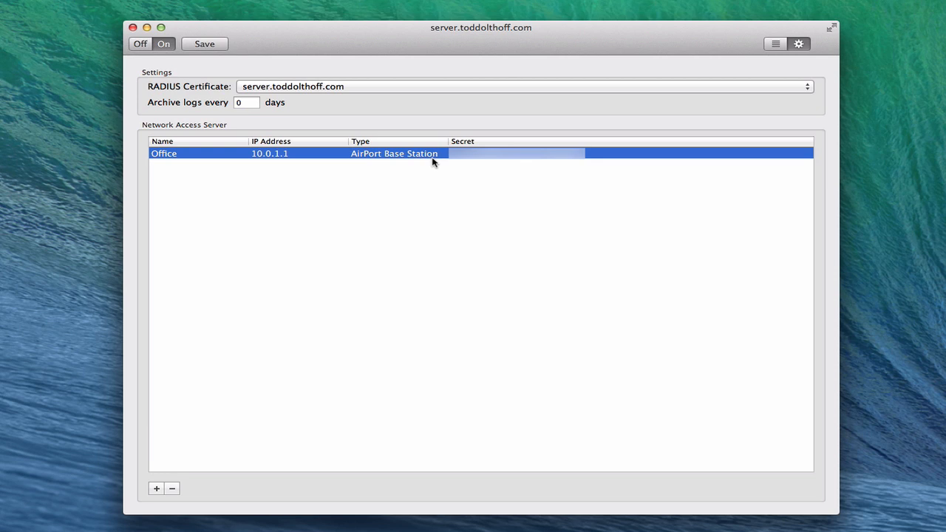
mouse_move(455, 162)
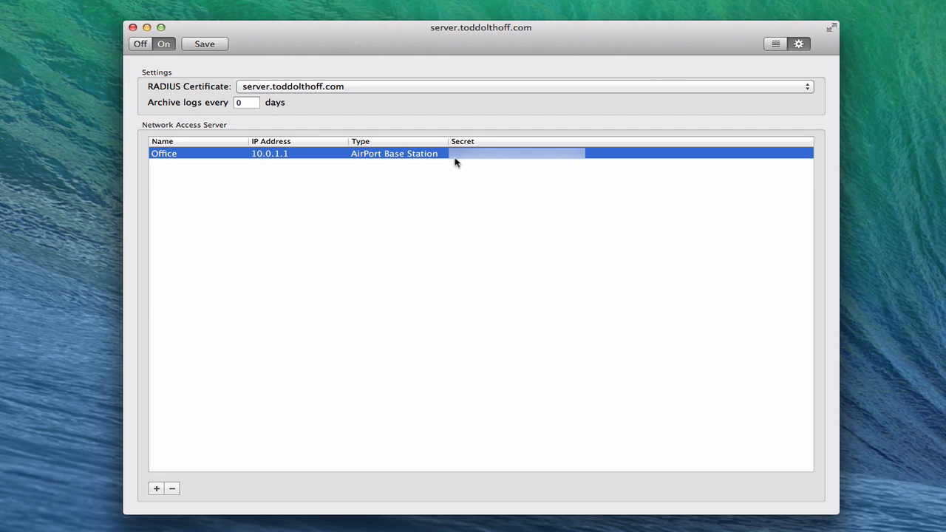